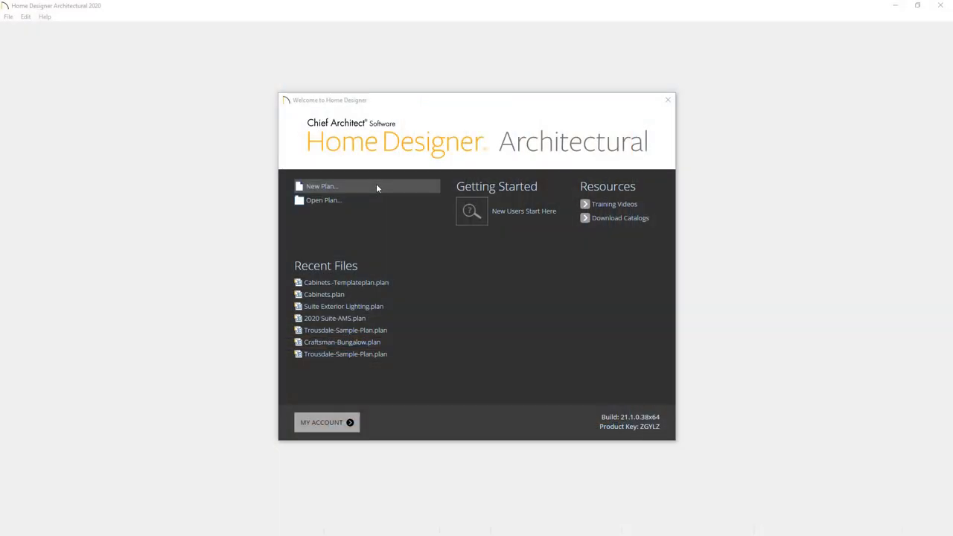
Step: Start a new plan and preview style templates such as Arts & Crafts in the Create New Plan dialog
left_click(313, 186)
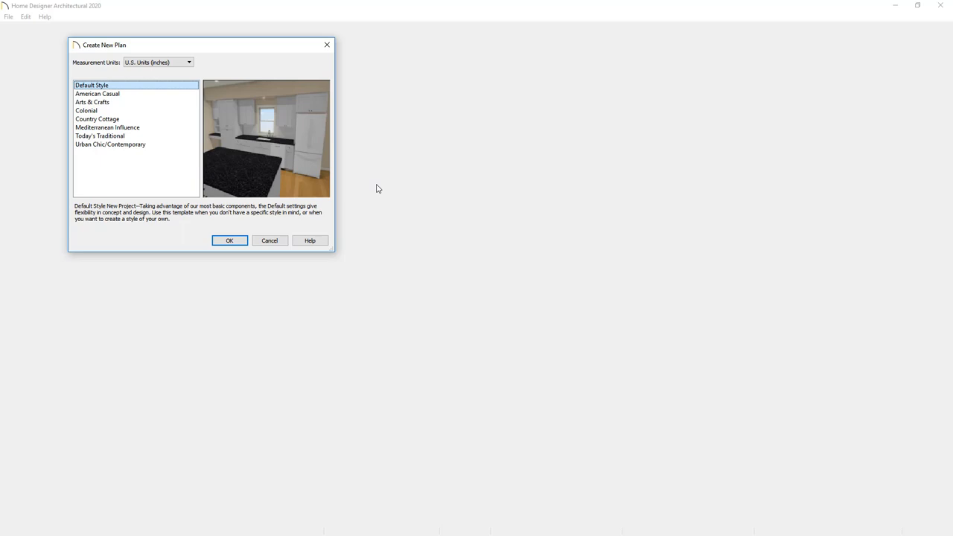
left_click(92, 103)
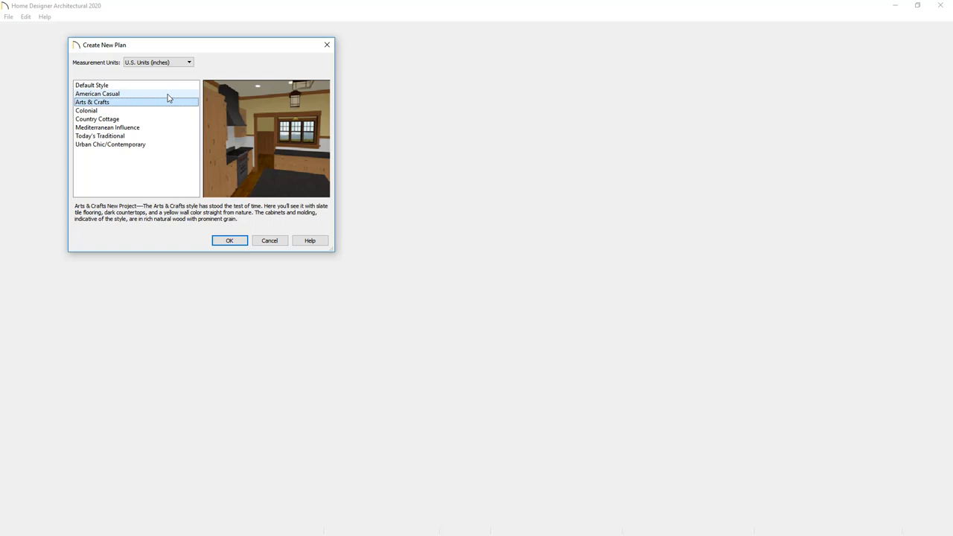
left_click(110, 144)
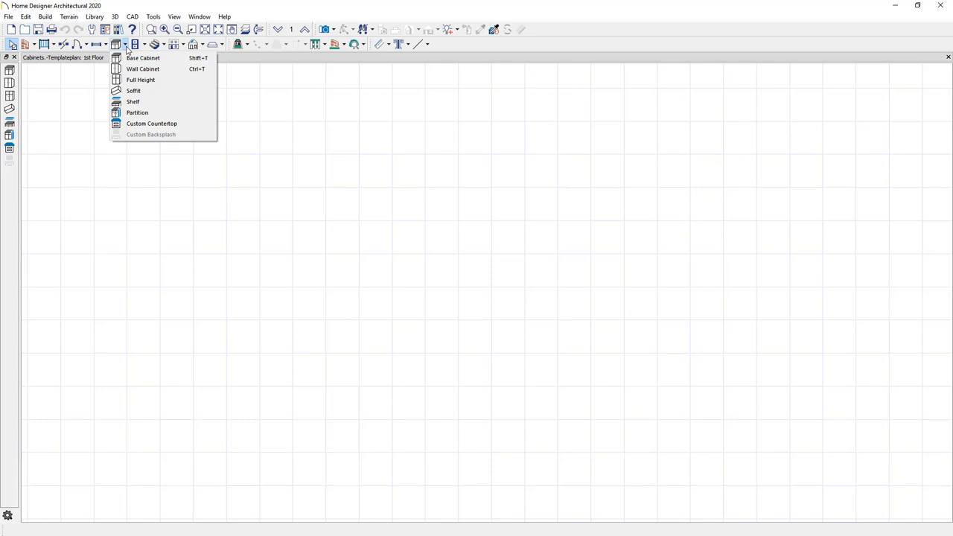
mouse_move(152, 58)
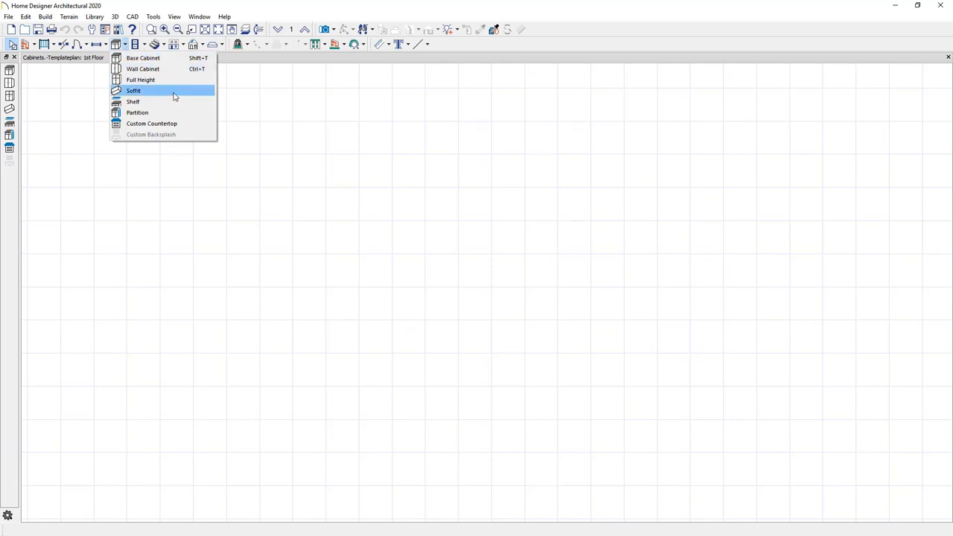
mouse_move(173, 113)
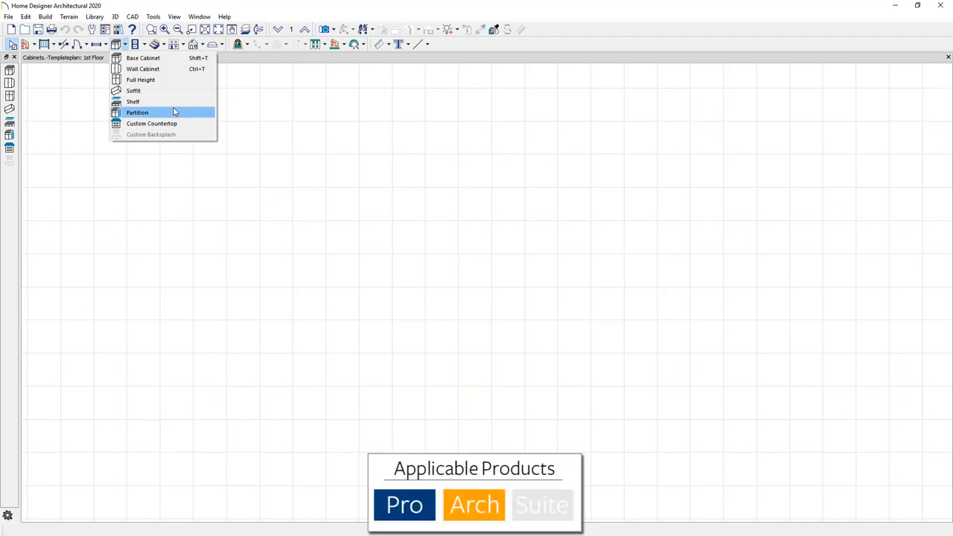
mouse_move(184, 123)
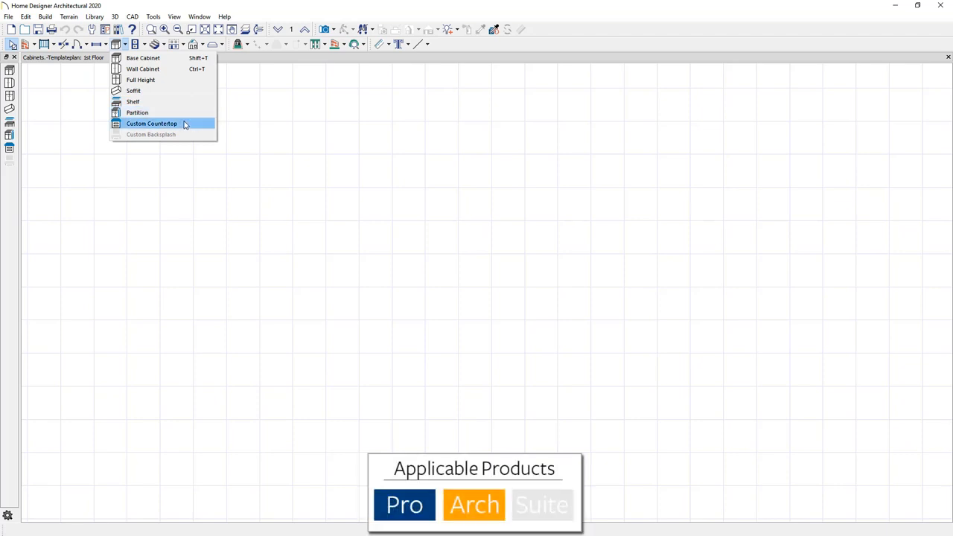
mouse_move(191, 134)
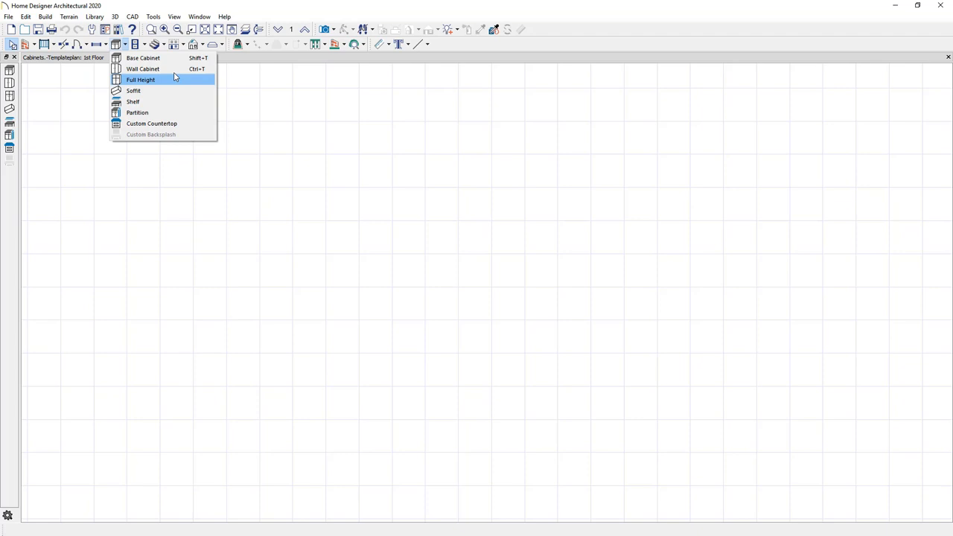
Step: Place base, wall and full-height cabinets, then aim a Full Camera at them for a 3D view
left_click(141, 77)
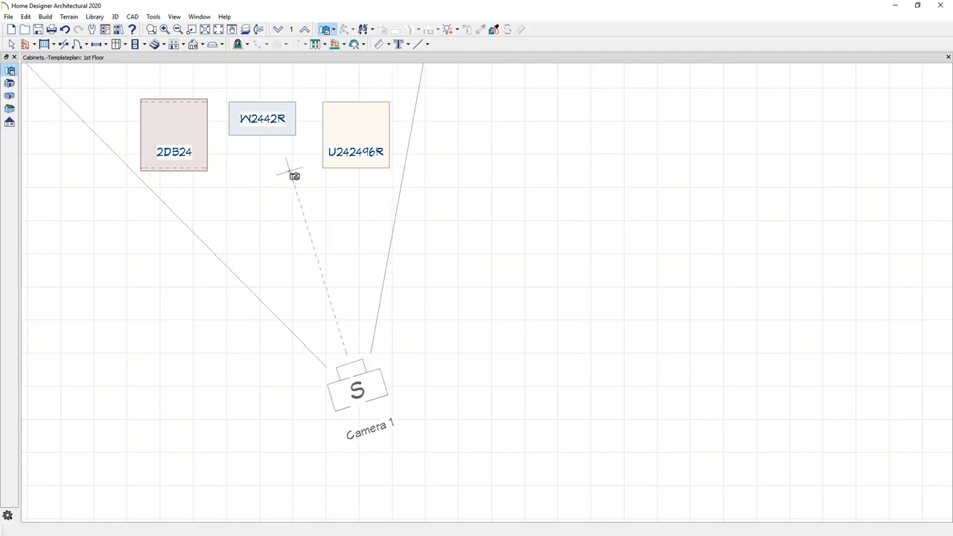
left_click(358, 388)
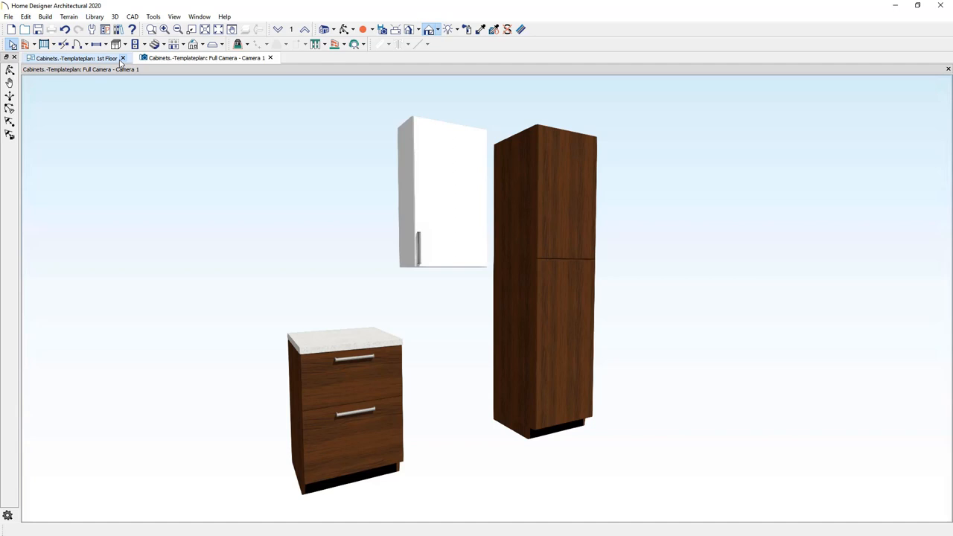
mouse_move(93, 39)
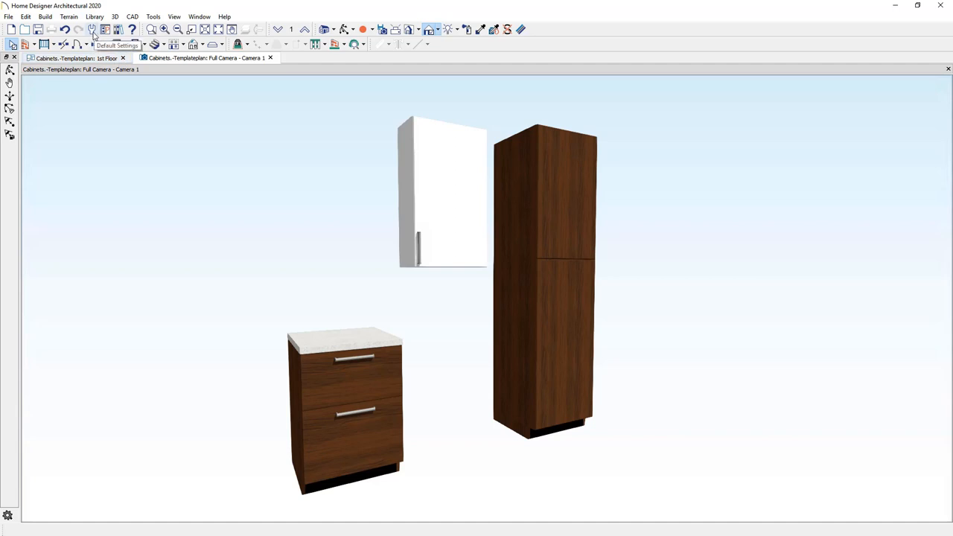
left_click(93, 35)
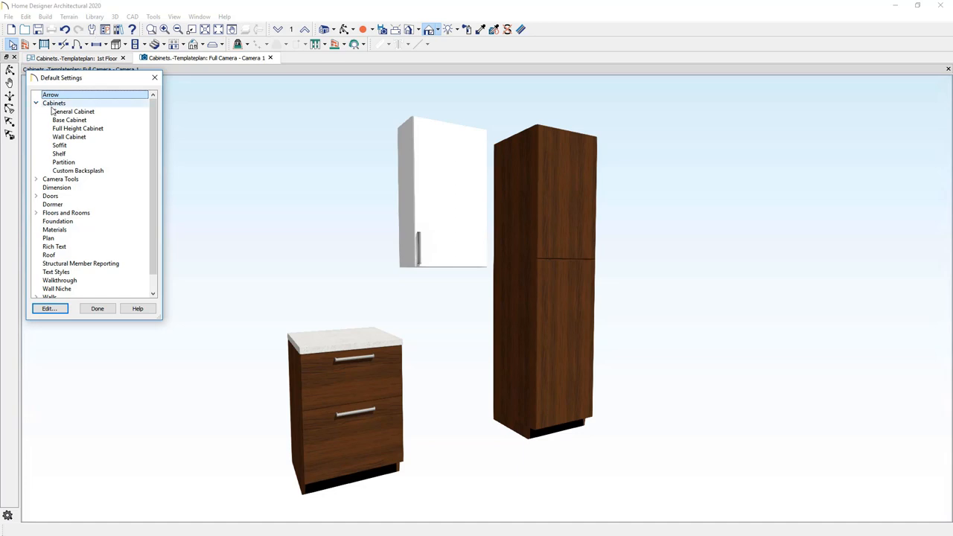
left_click(73, 110)
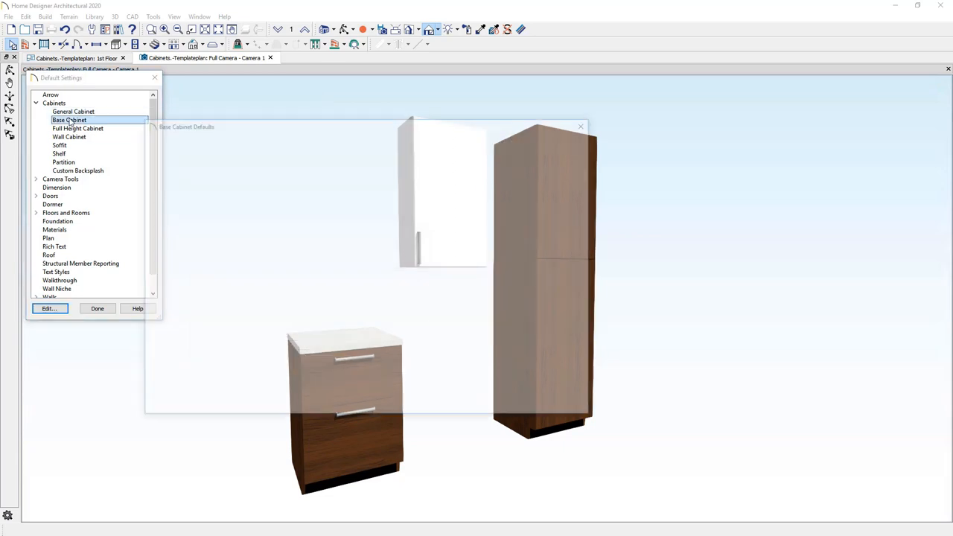
left_click(49, 309)
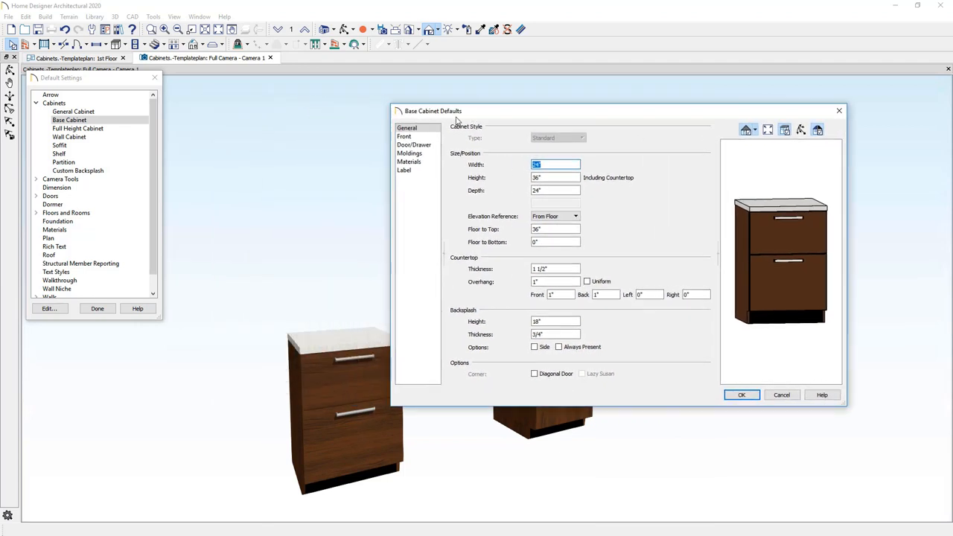
left_click(435, 170)
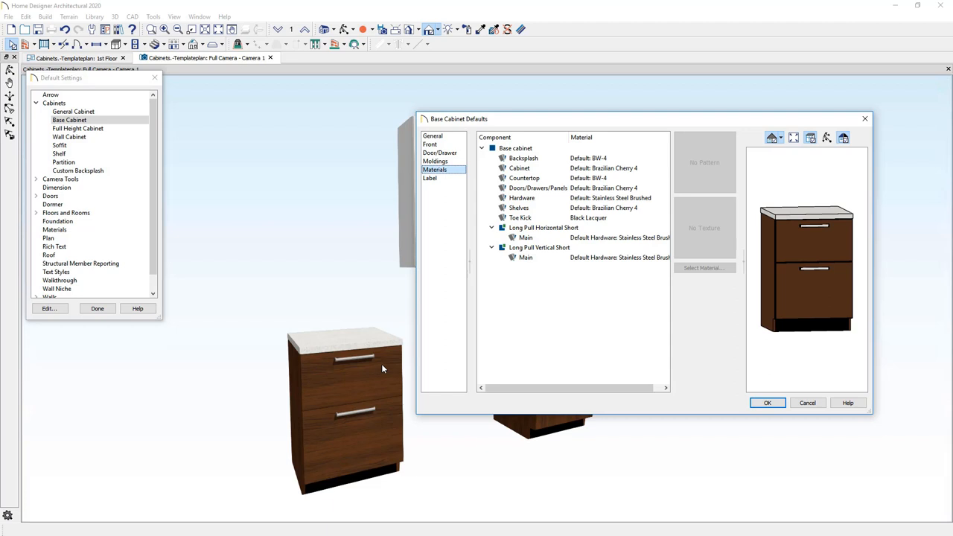
mouse_move(379, 341)
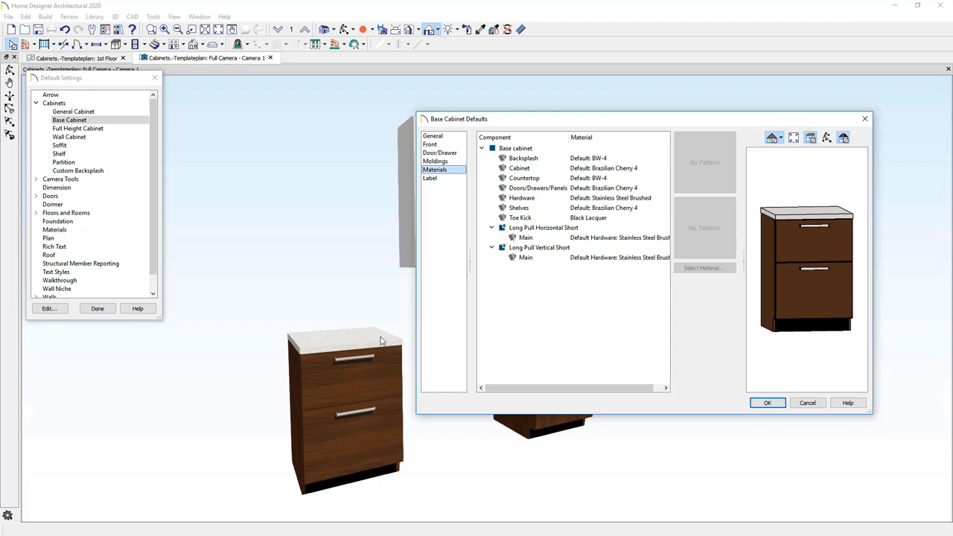
mouse_move(342, 362)
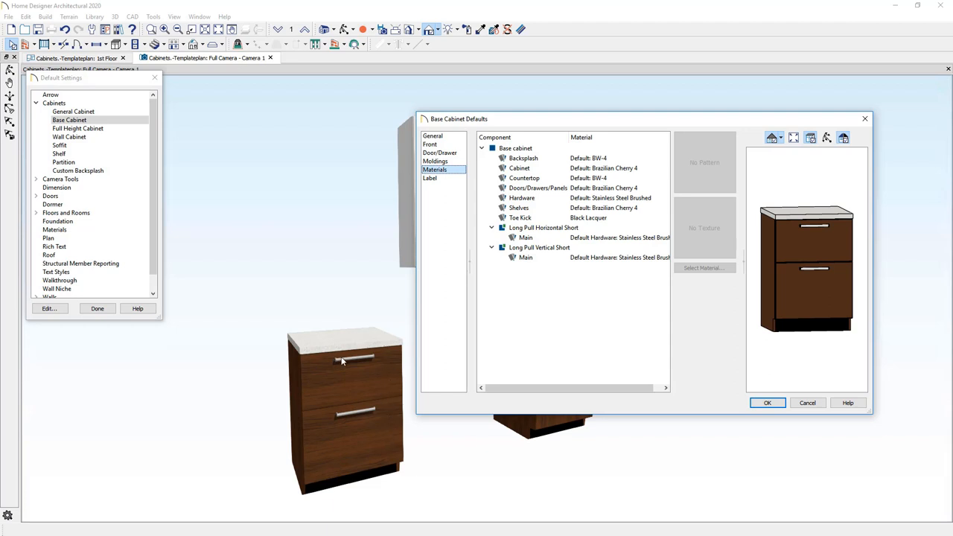
mouse_move(433, 246)
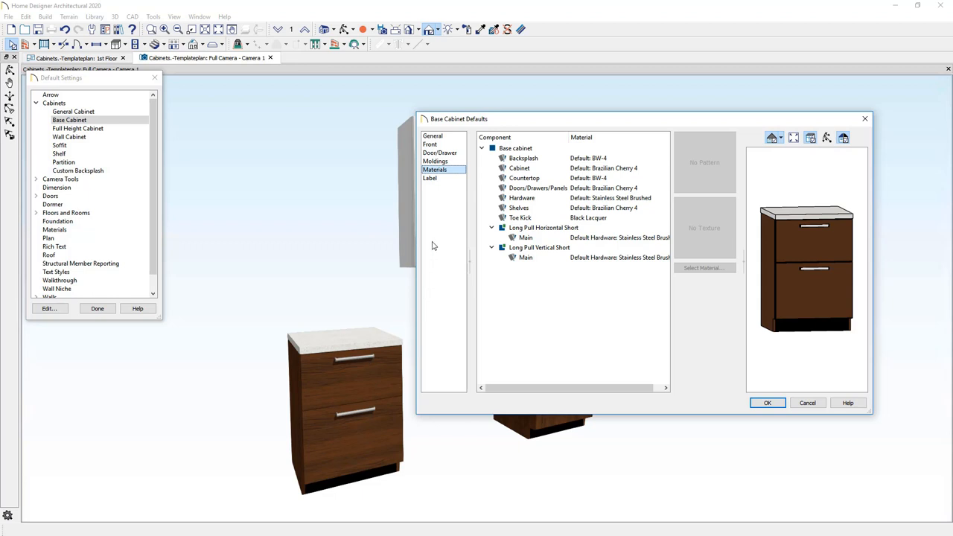
mouse_move(809, 402)
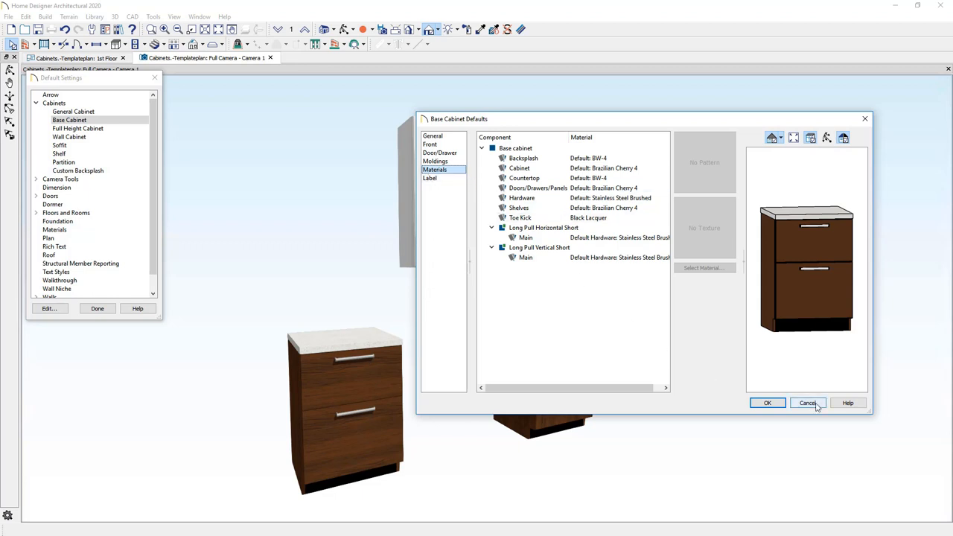
left_click(808, 402)
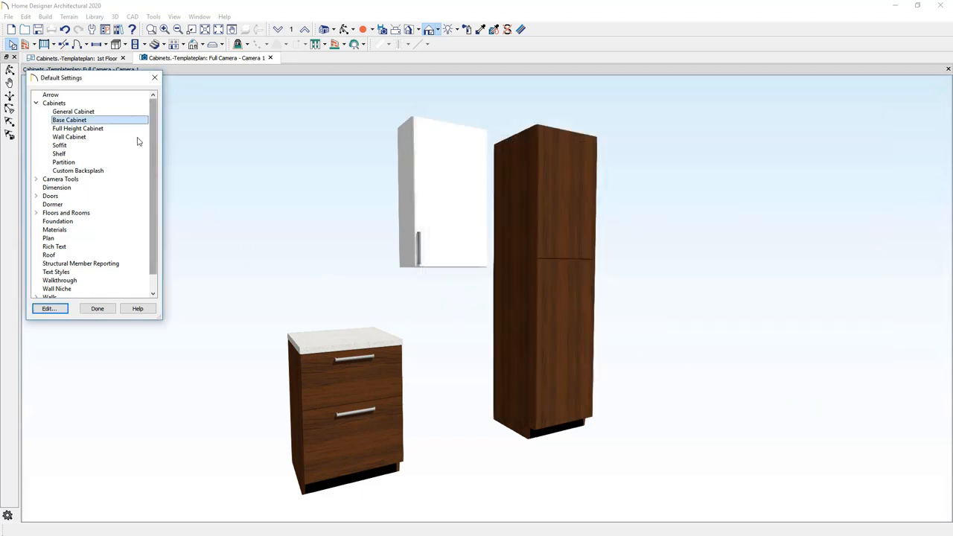
mouse_move(107, 116)
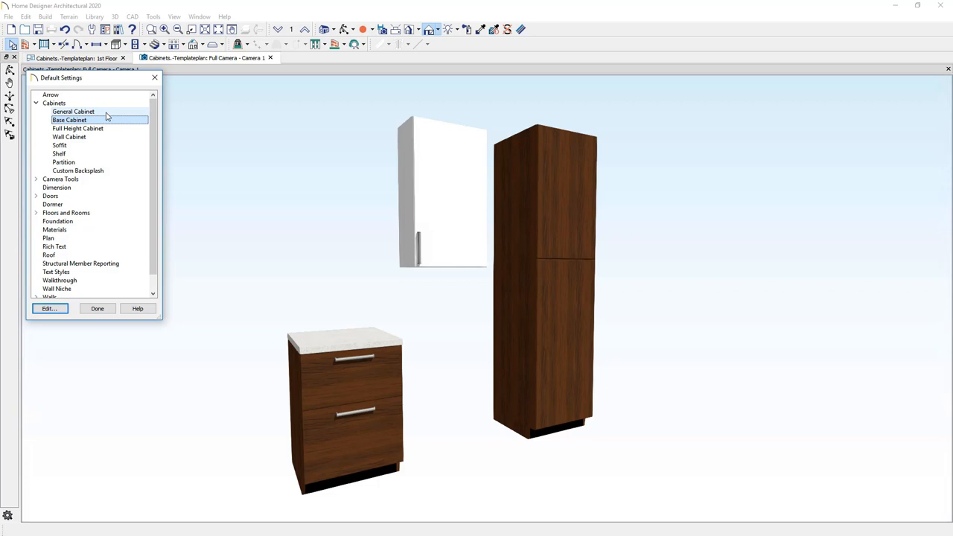
left_click(97, 308)
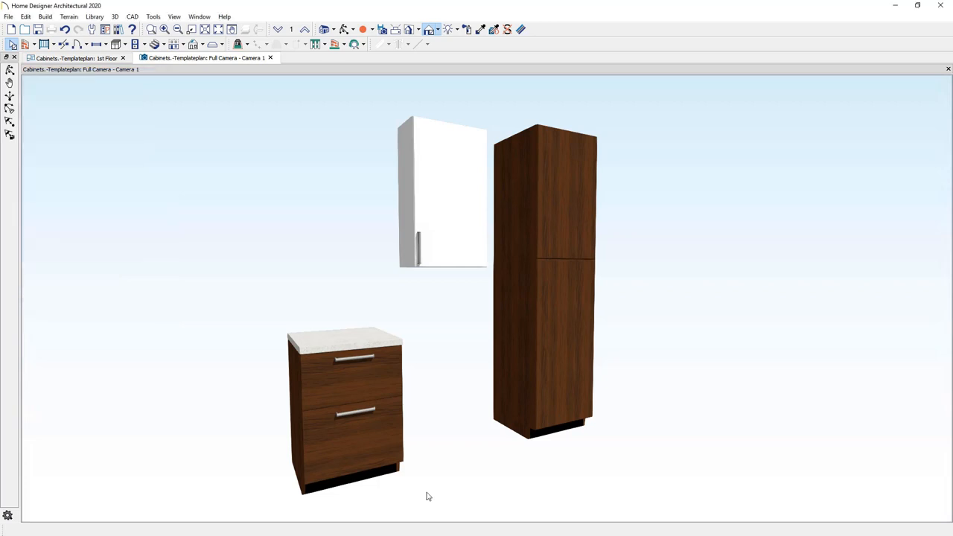
mouse_move(342, 442)
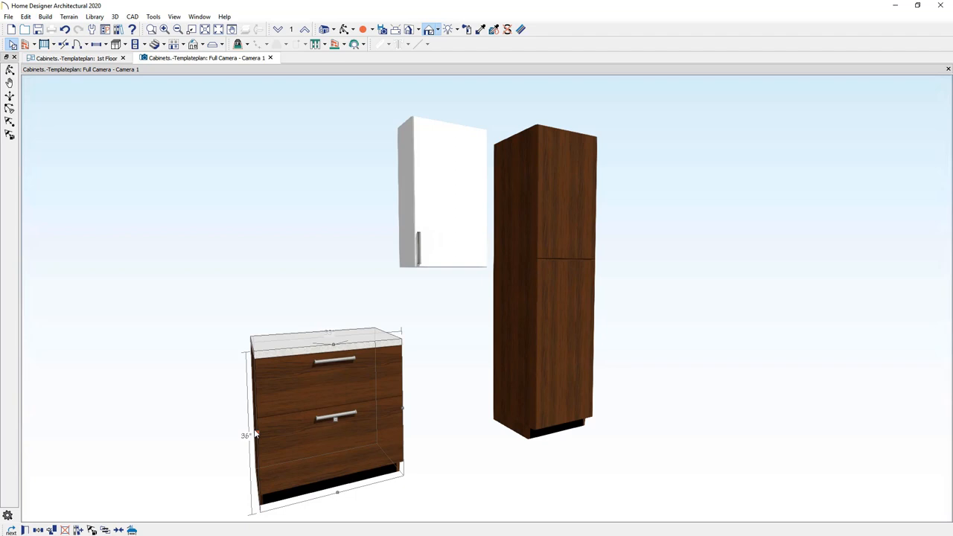
Step: Bring up the Base Cabinet Specification dialog for the placed base cabinet
double_click(320, 414)
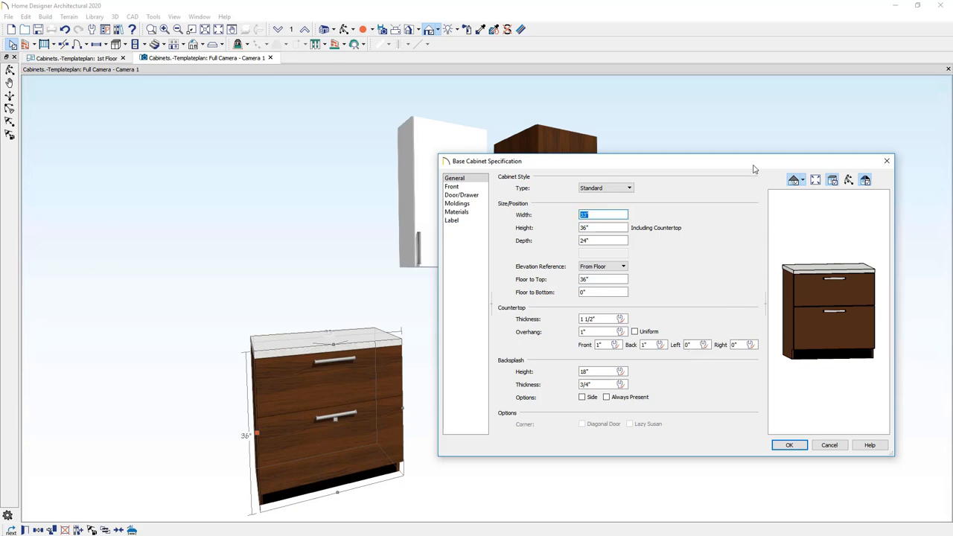
Step: Add a new 6-inch drawer face item to the base cabinet's front
left_click(452, 186)
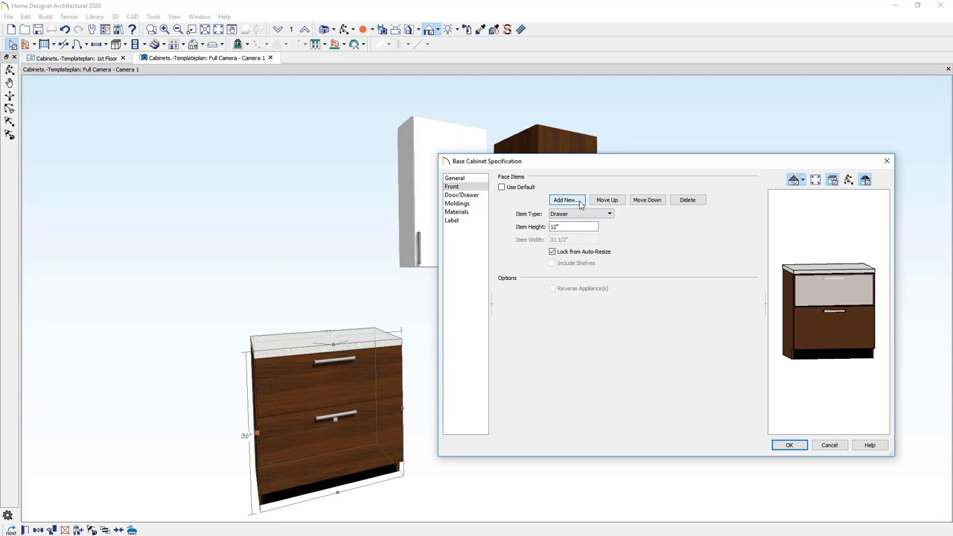
left_click(566, 200)
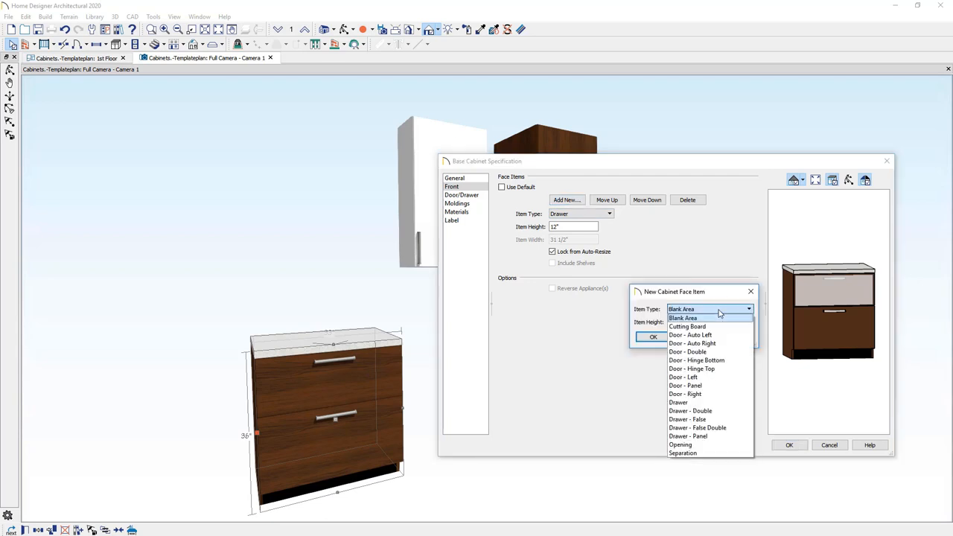
left_click(680, 403)
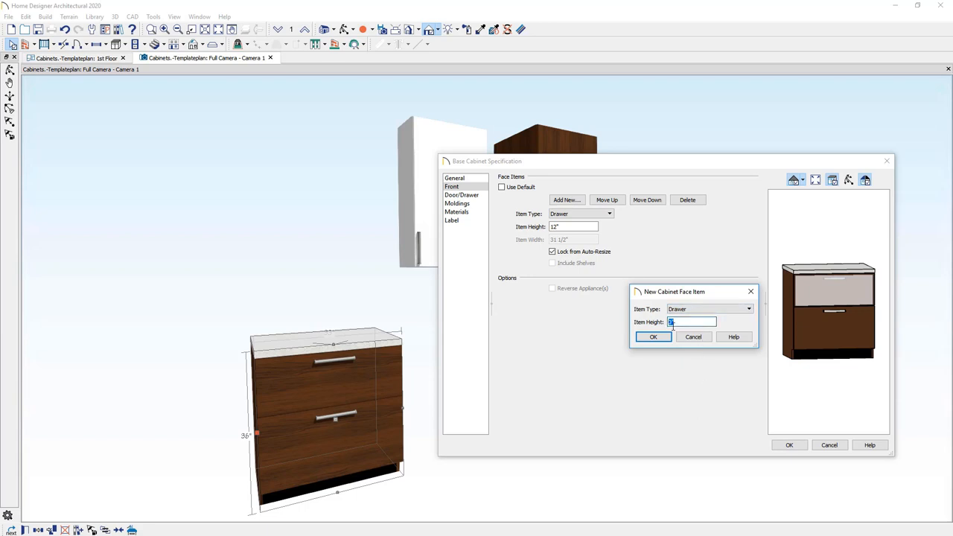
type("6")
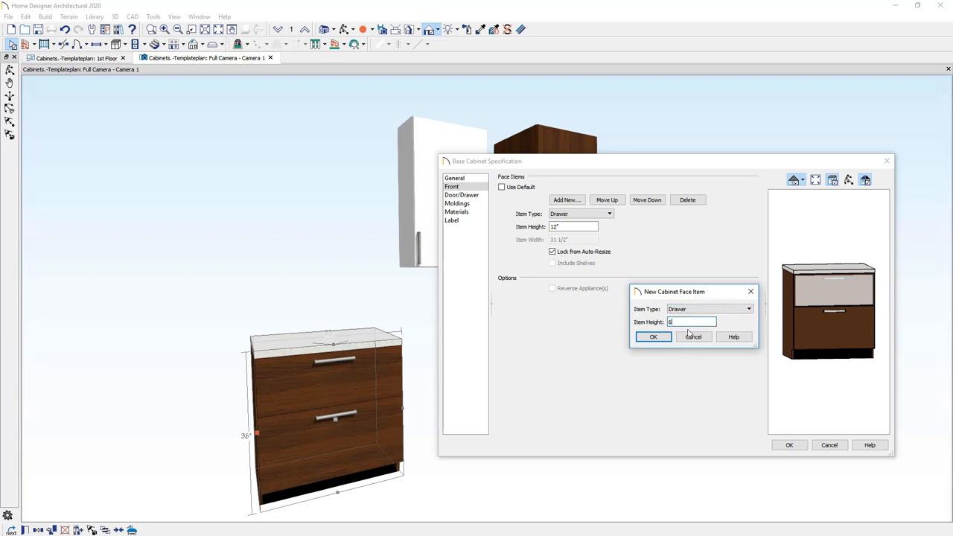
left_click(654, 336)
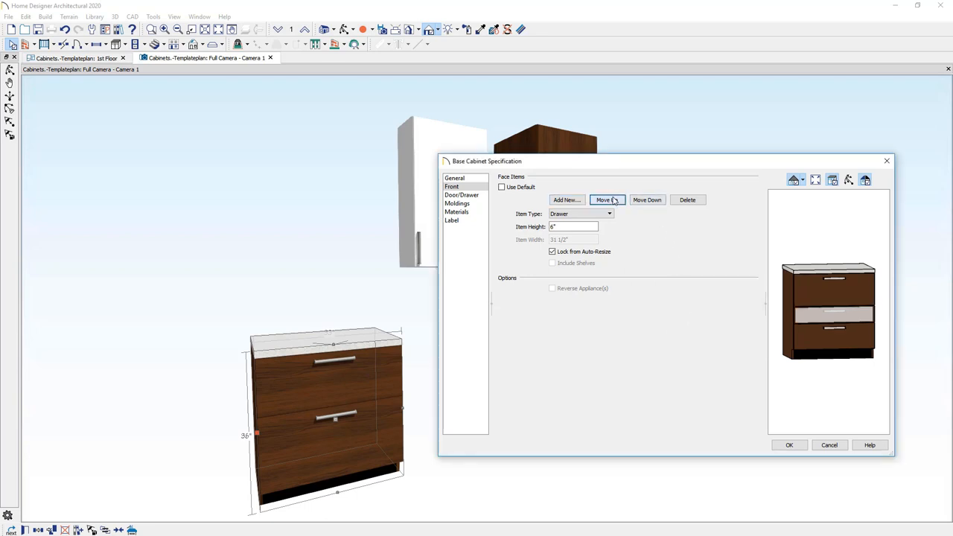
Step: Move the new drawer up and set the middle drawer's item height to 10 inches
left_click(604, 200)
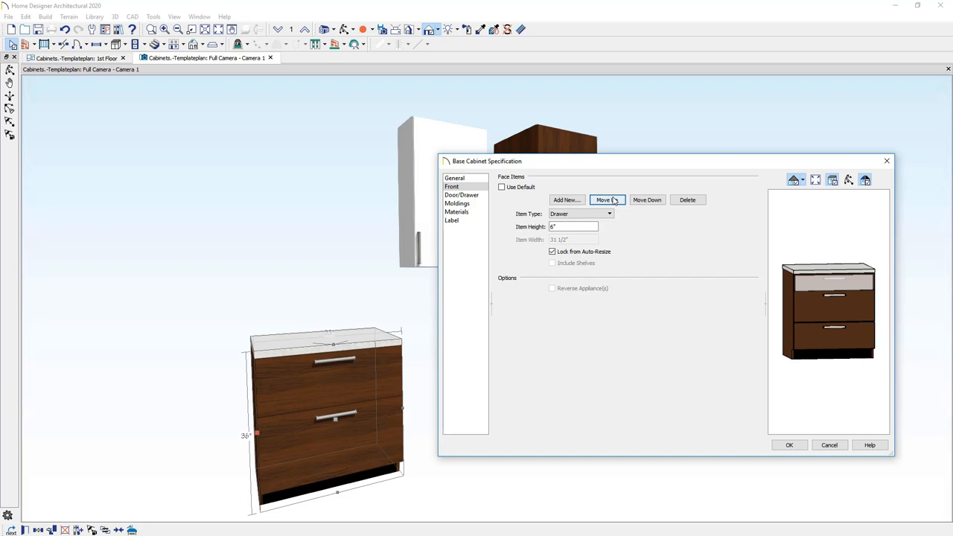
left_click(604, 200)
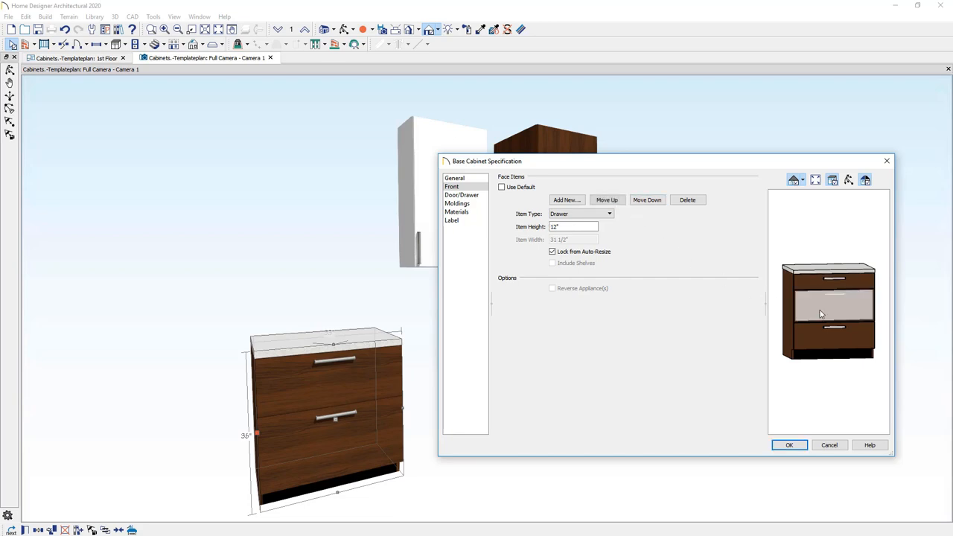
left_click(572, 226)
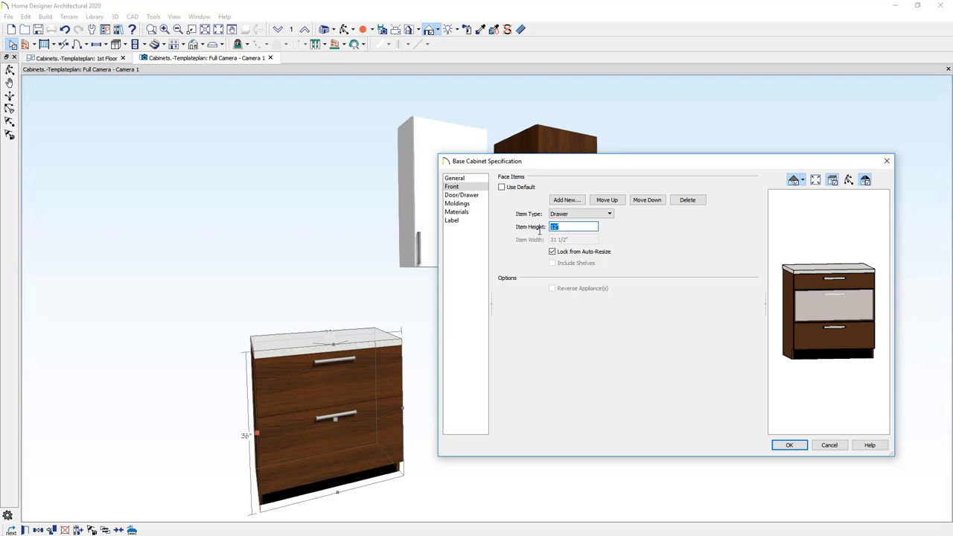
type("10")
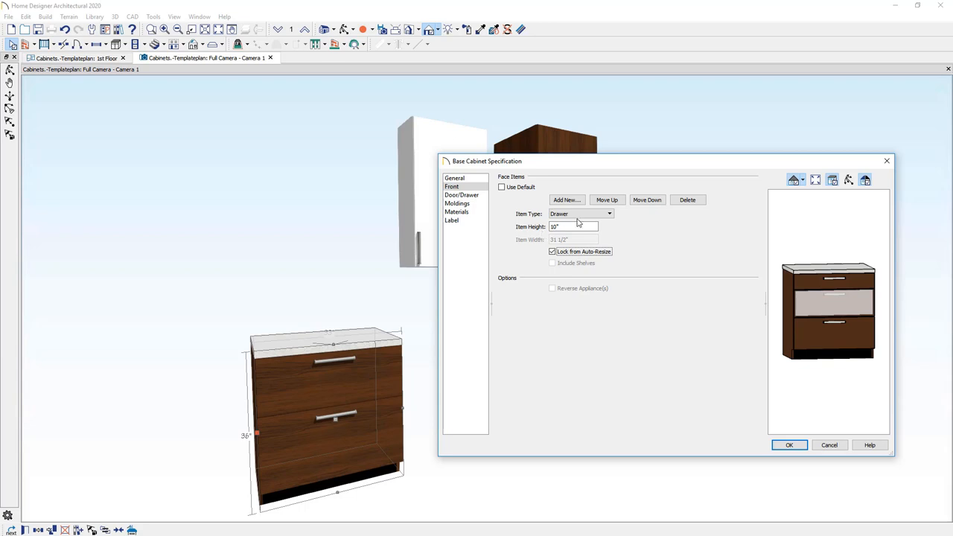
left_click(607, 215)
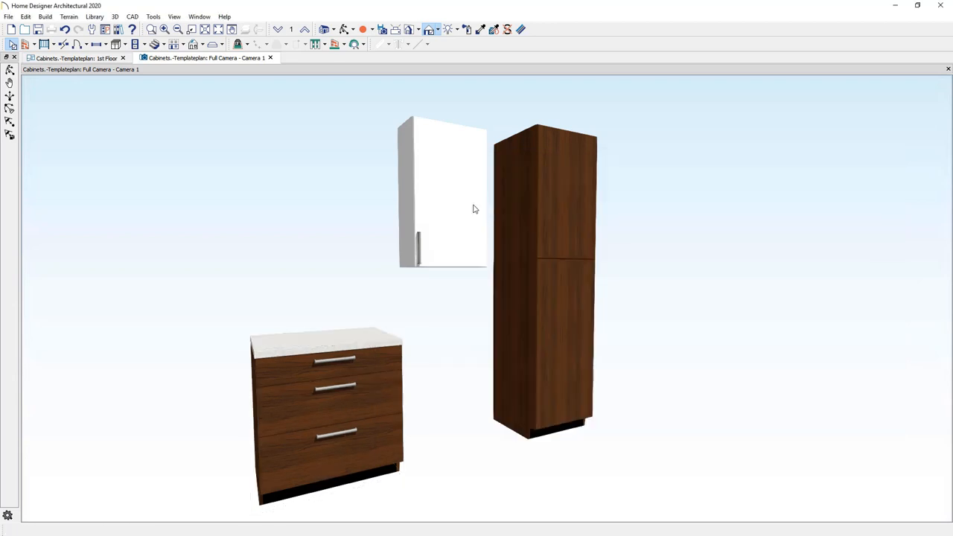
Step: Select the white wall cabinet in the 3D view to change it to double doors
left_click(450, 196)
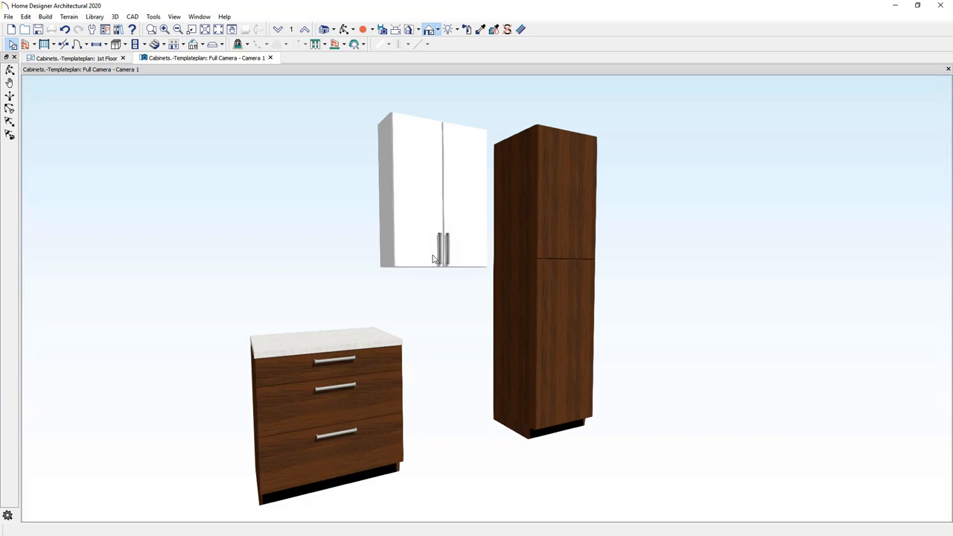
mouse_move(417, 261)
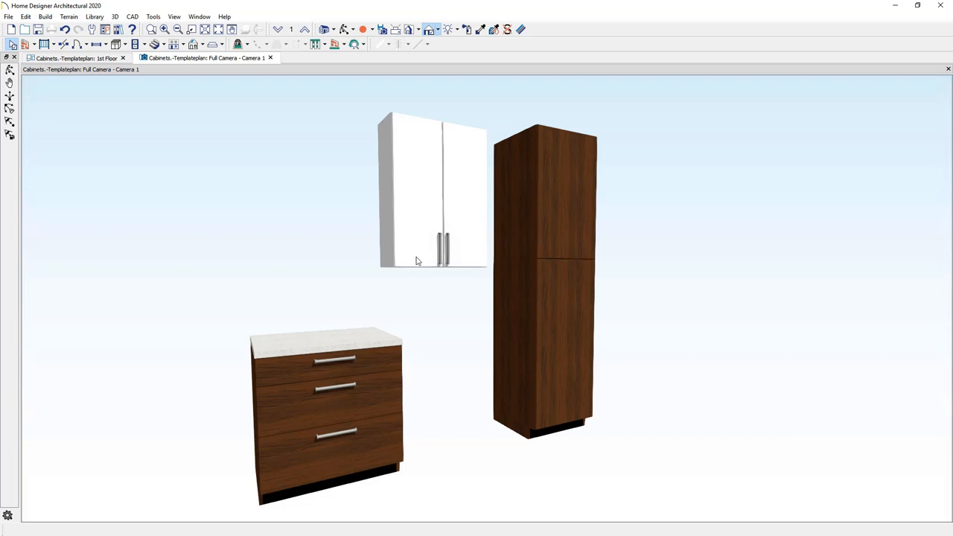
Step: In the wall cabinet's Front settings, switch its door item to Door - Auto Left
double_click(417, 190)
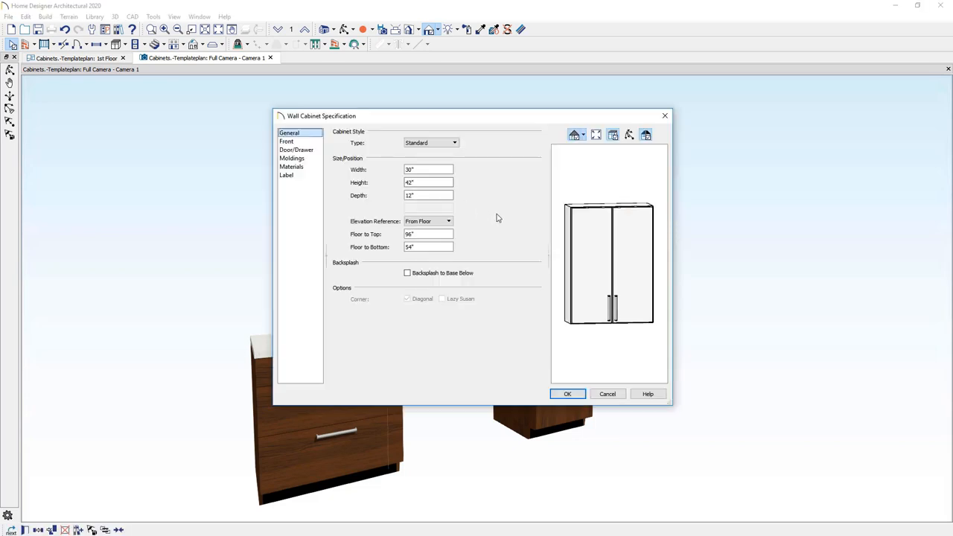
left_click(286, 142)
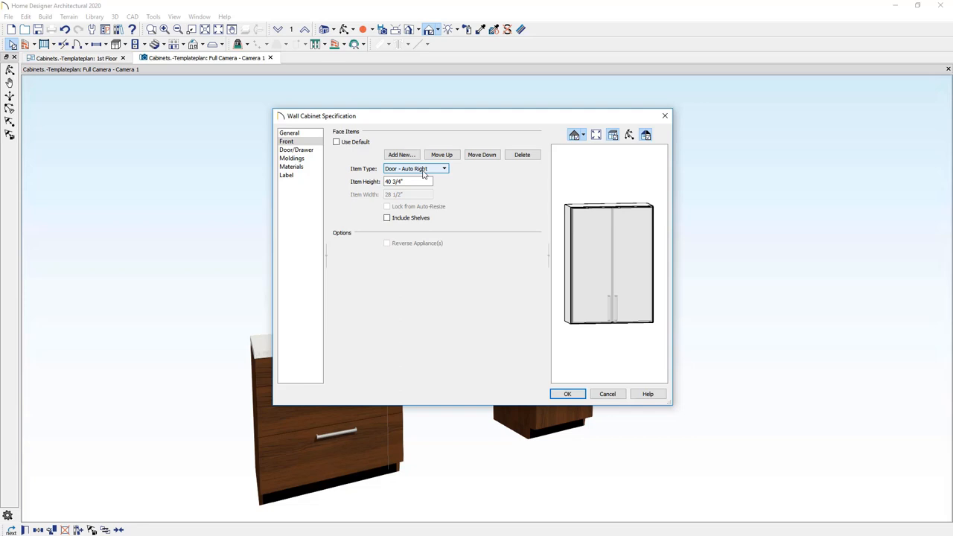
left_click(444, 168)
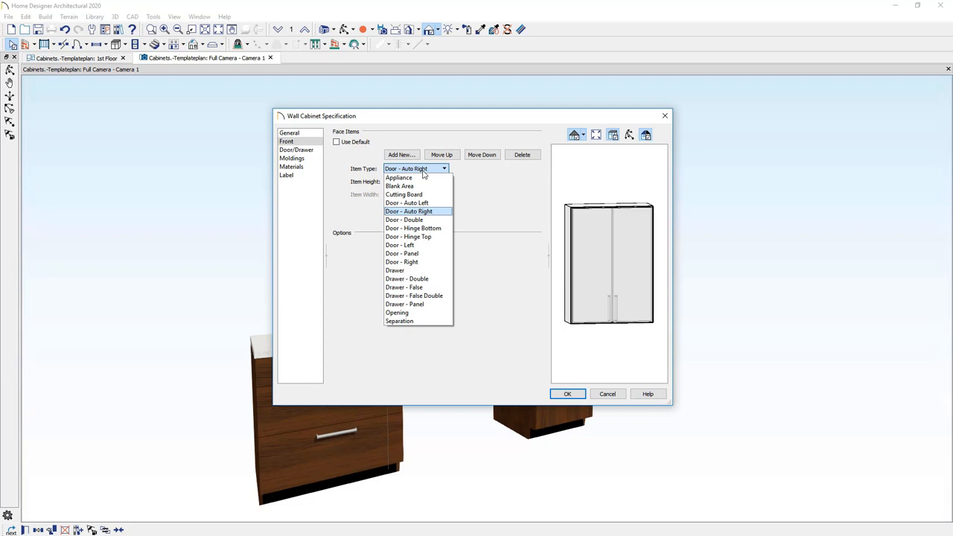
left_click(396, 245)
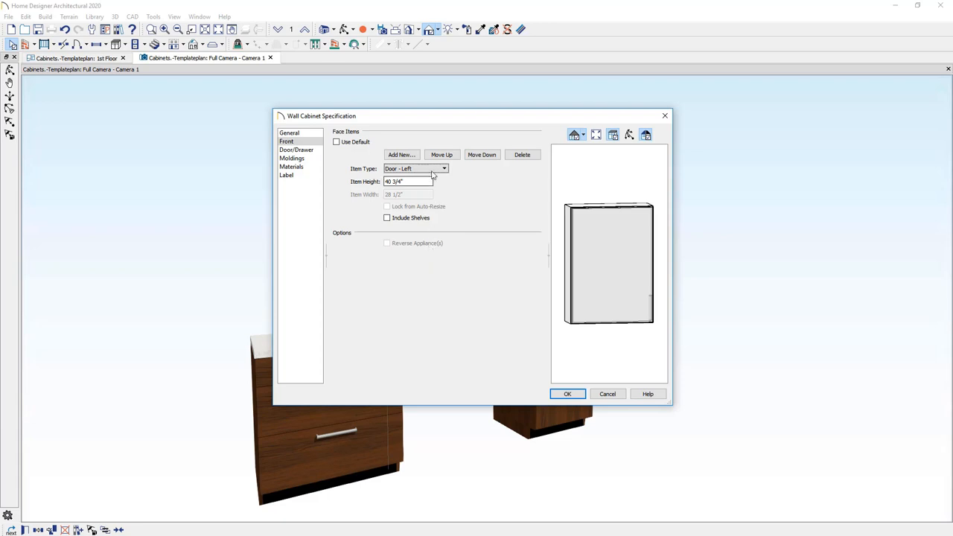
left_click(442, 169)
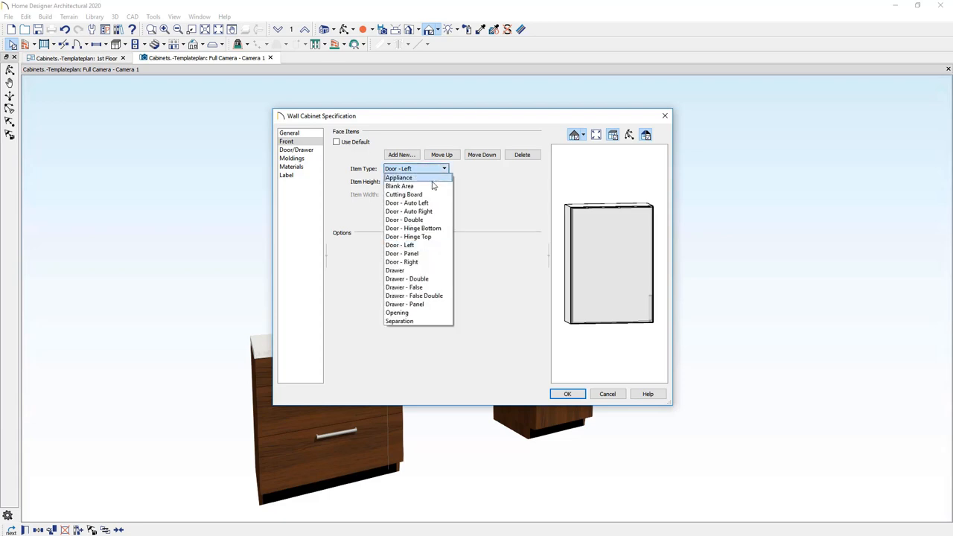
mouse_move(432, 202)
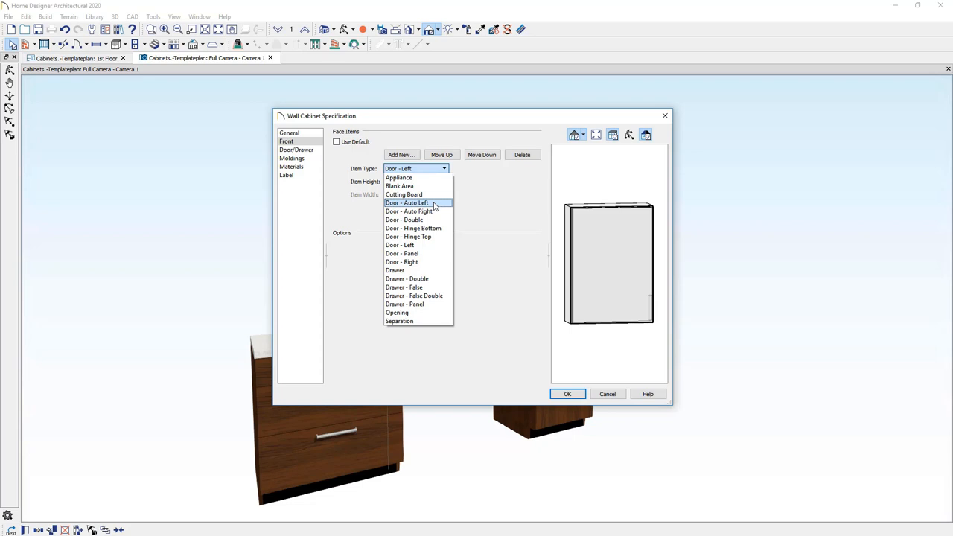
left_click(405, 202)
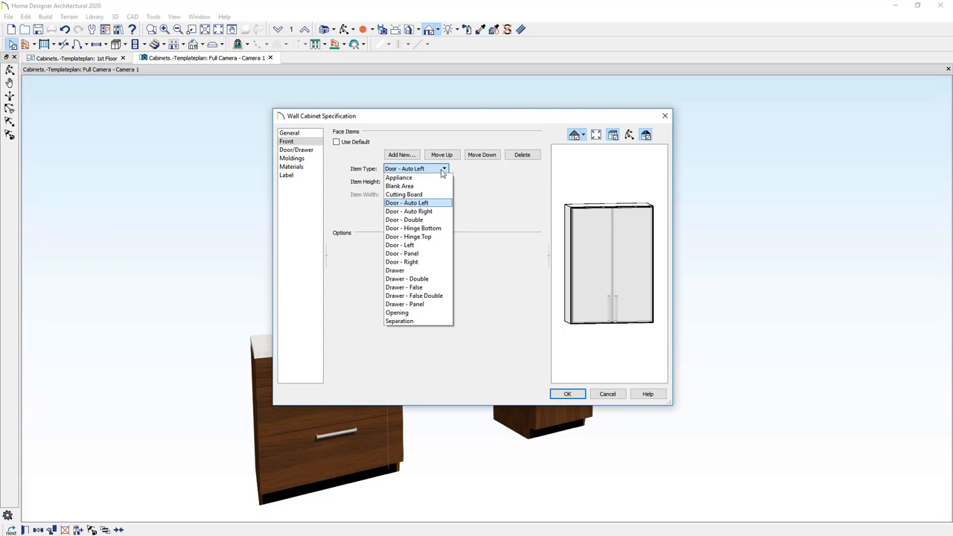
mouse_move(472, 173)
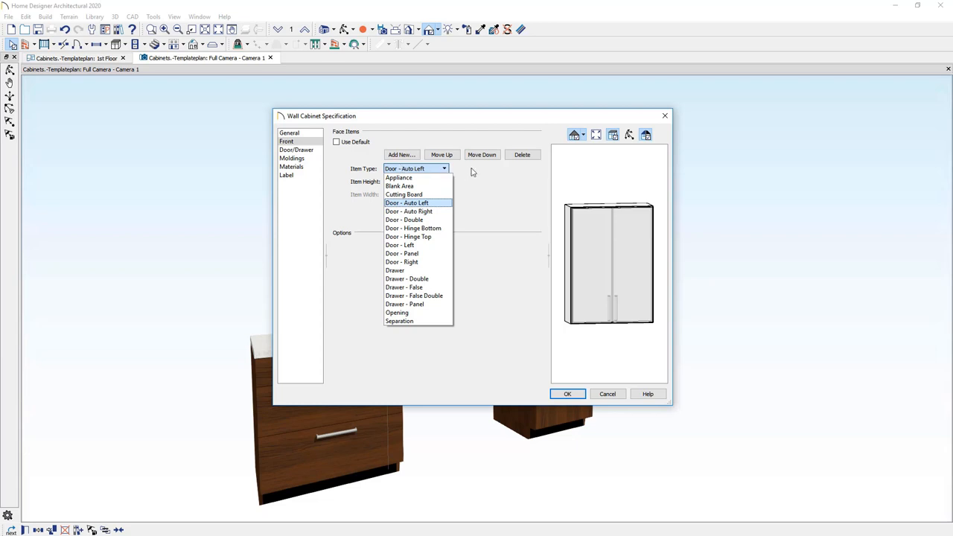
mouse_move(429, 161)
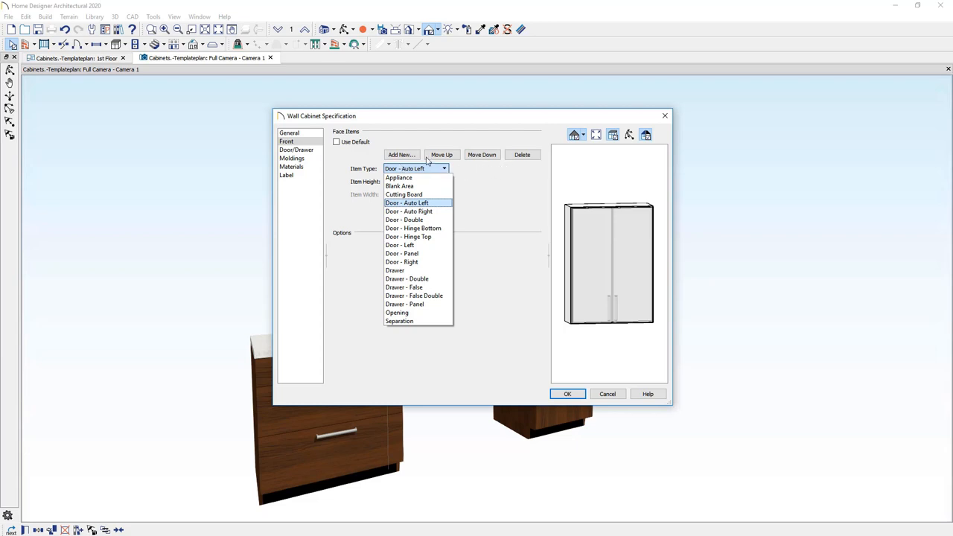
mouse_move(304, 162)
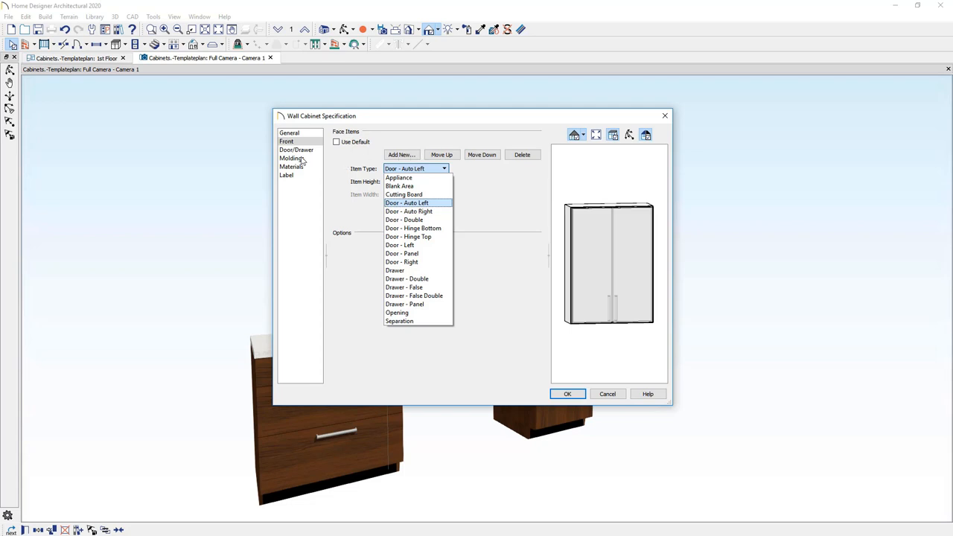
Step: In the Moldings panel, add a new molding profile to browse for CA-16 crown molding
left_click(292, 158)
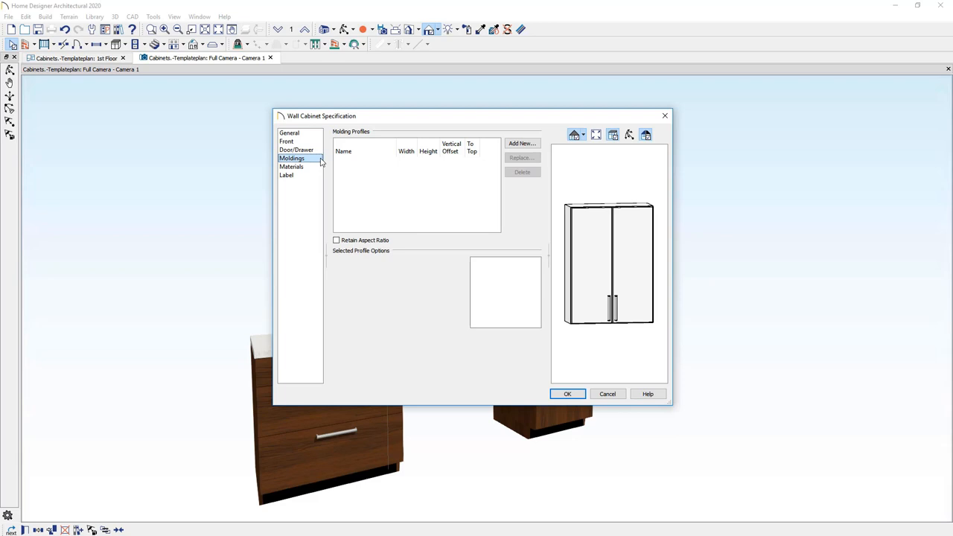
mouse_move(390, 170)
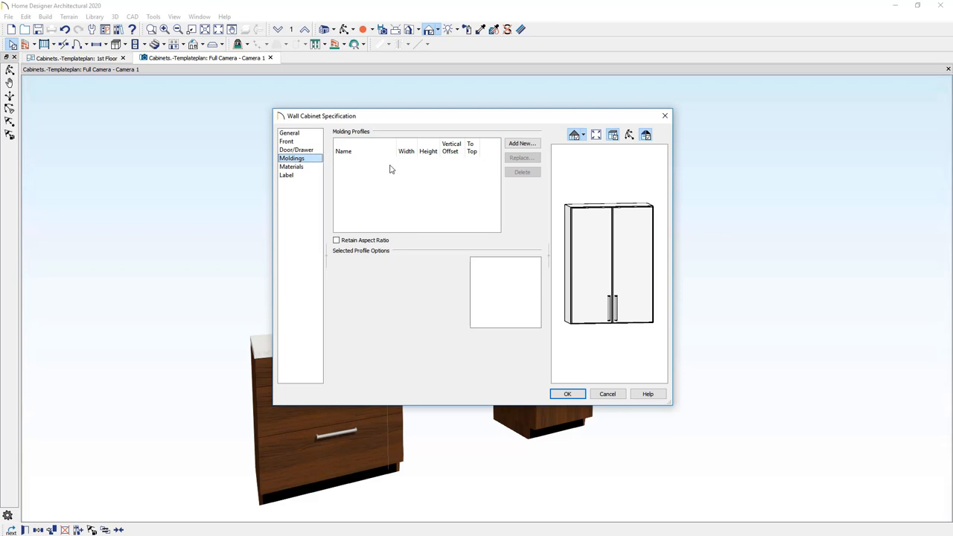
mouse_move(513, 148)
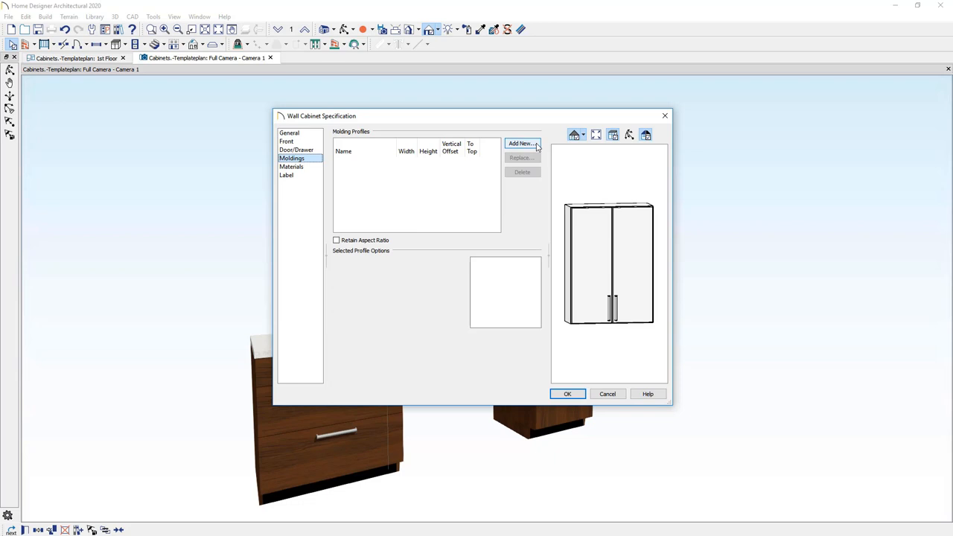
left_click(521, 143)
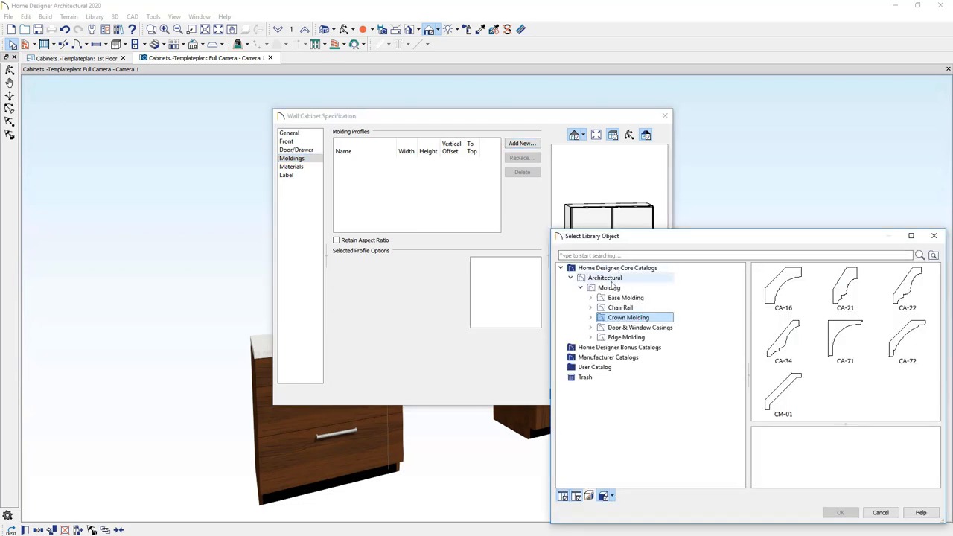
mouse_move(645, 289)
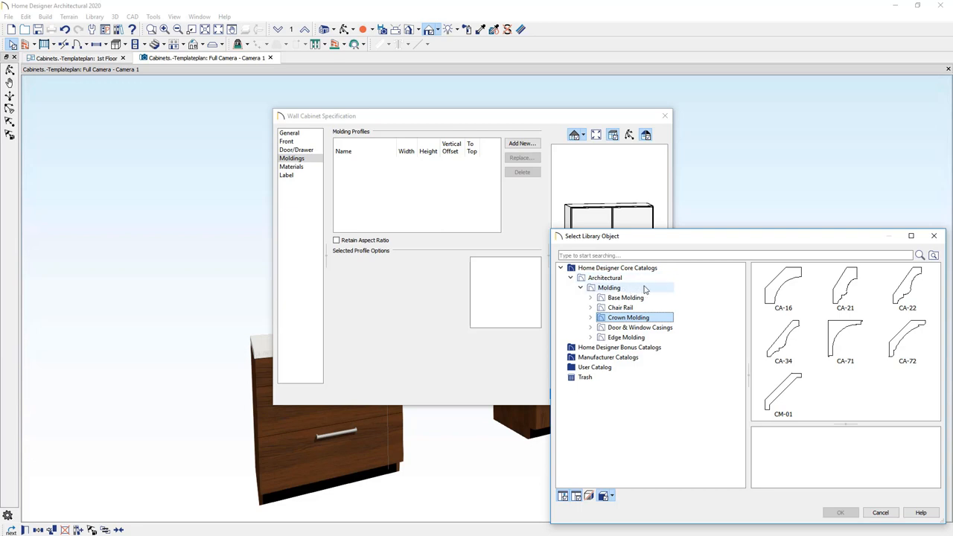
mouse_move(701, 317)
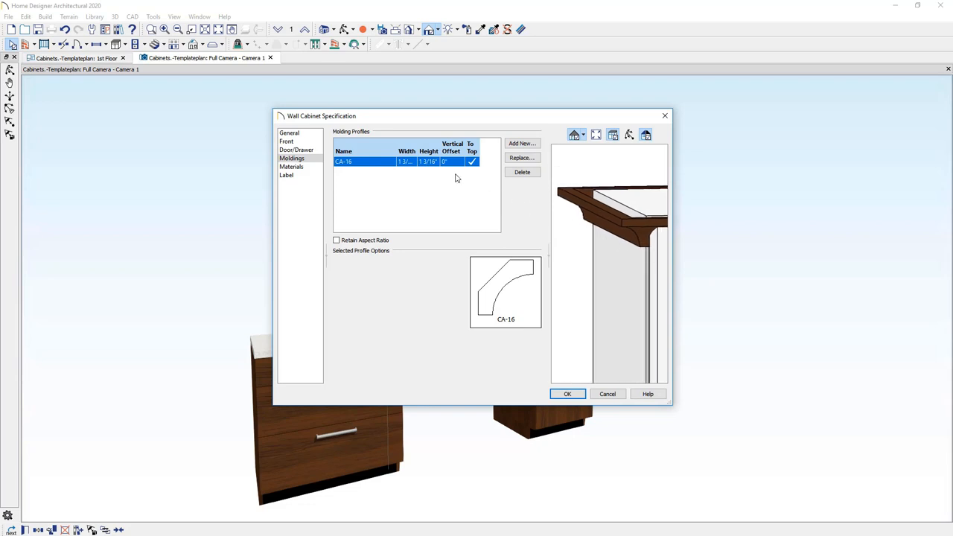
Step: Set the CA-16 crown molding's vertical offset to -3 inches and inspect it in the preview
double_click(426, 161)
type("3")
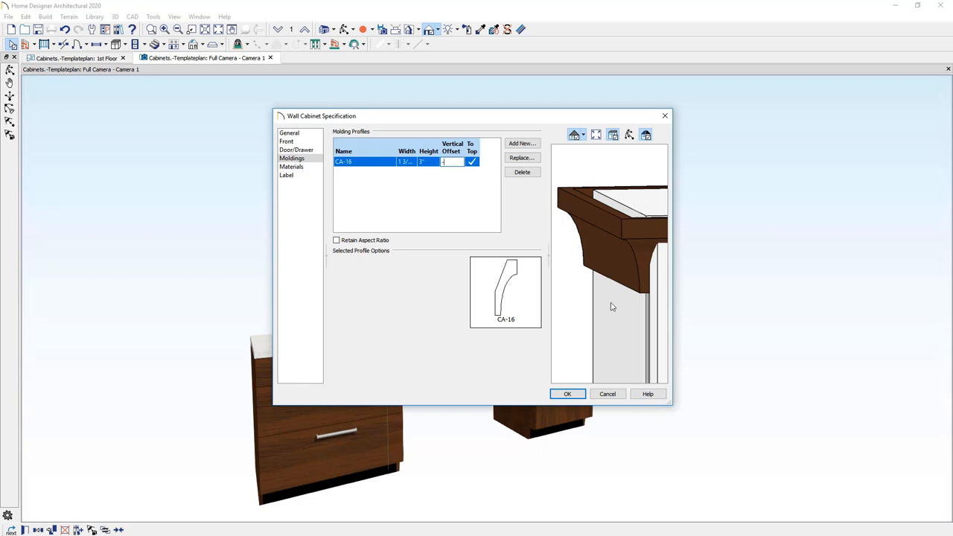
type("-3\"")
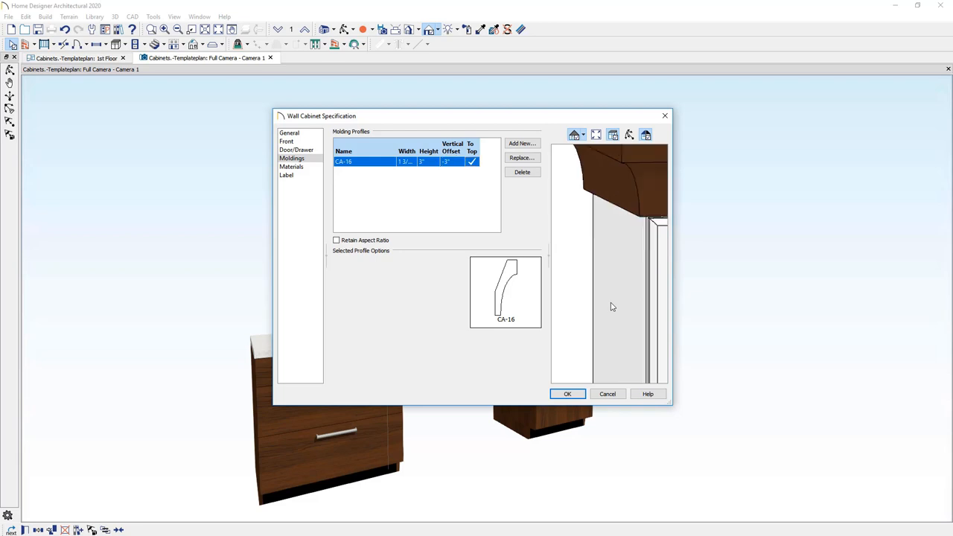
left_click_drag(614, 305, 611, 303)
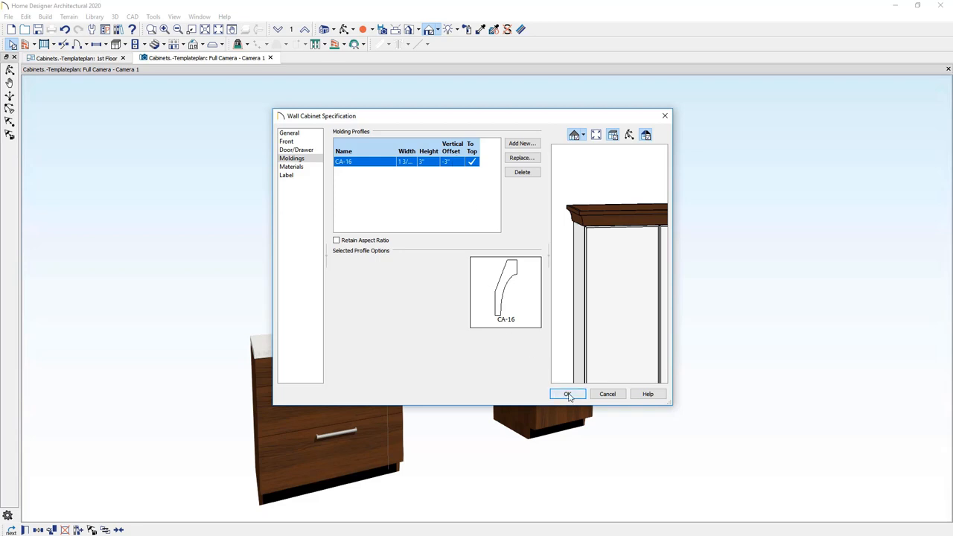
Step: Confirm the wall cabinet's molding settings and return to the Cabinets 1st Floor plan
left_click(569, 393)
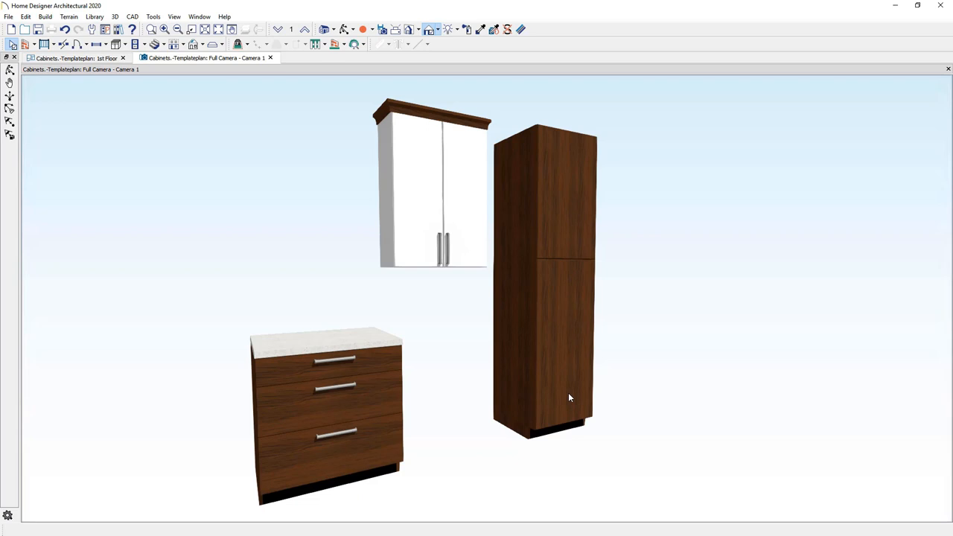
left_click(77, 58)
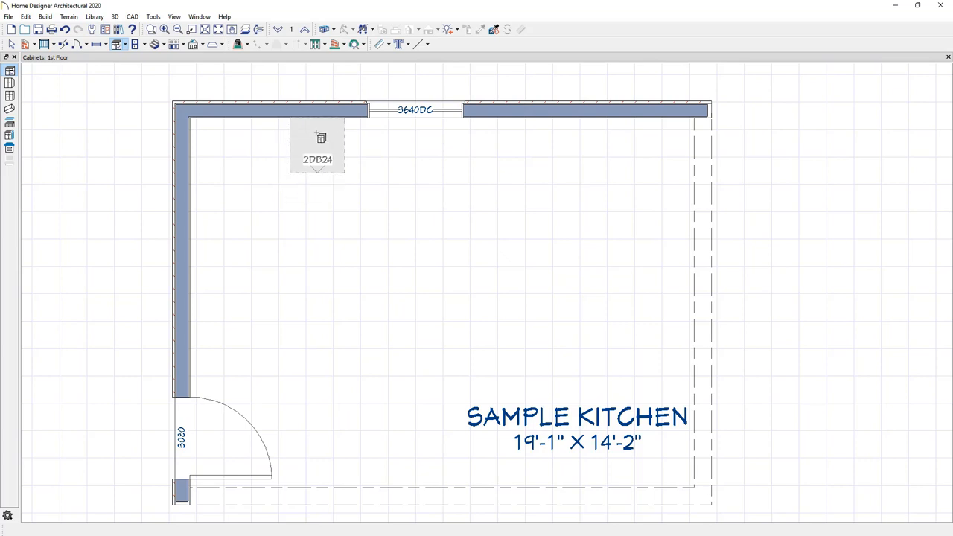
Step: Place an L-shaped corner base cabinet in the kitchen's top-left wall corner
left_click_drag(318, 146, 298, 146)
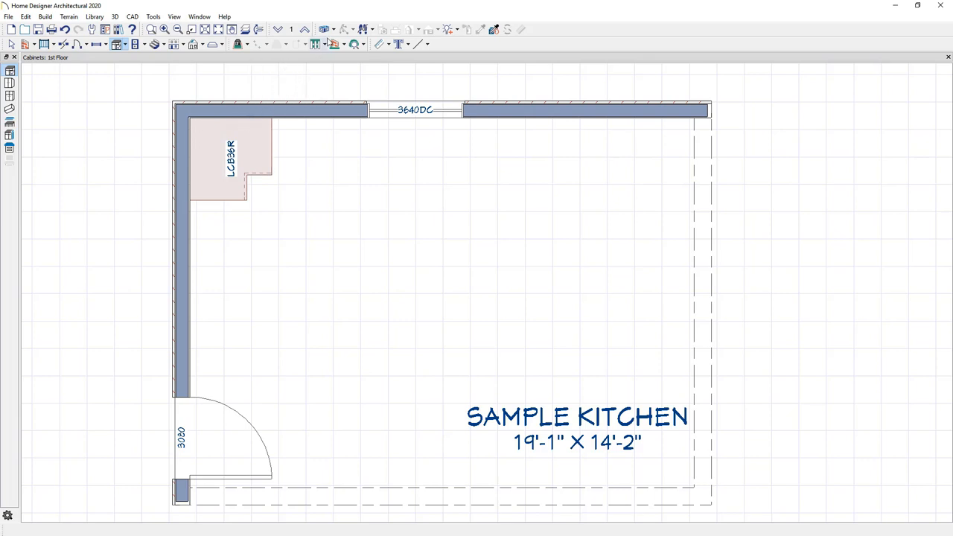
mouse_move(327, 30)
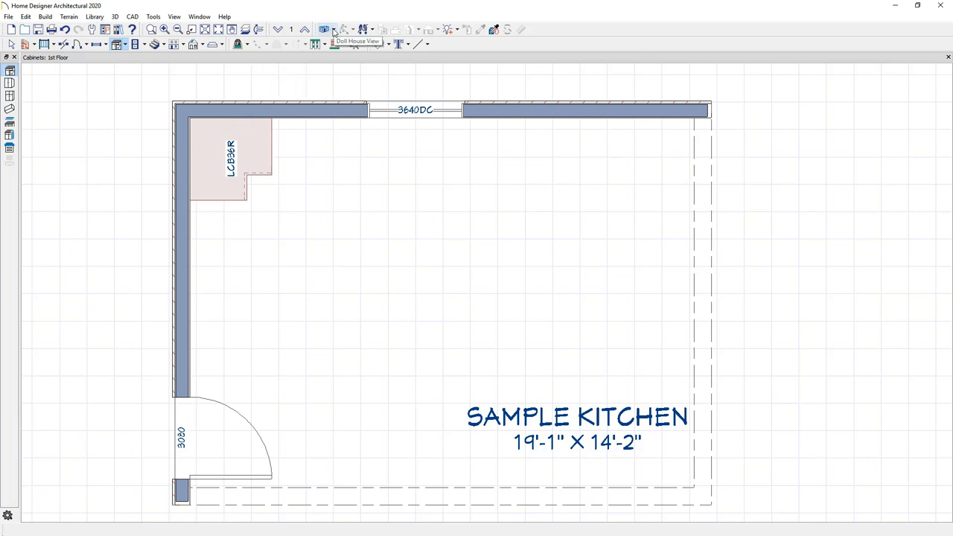
Step: Show the kitchen in a 3D dollhouse view with the corner base and wall cabinets
left_click(325, 30)
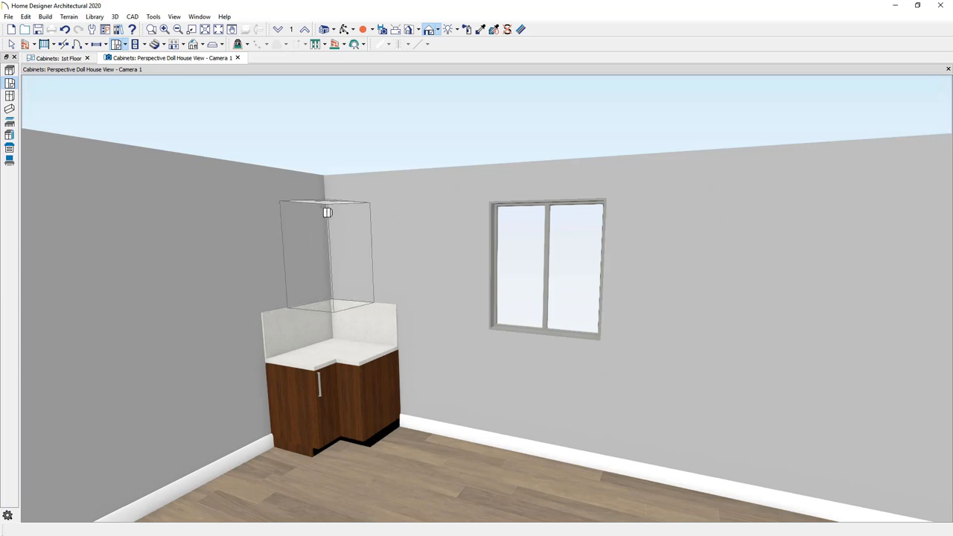
mouse_move(328, 213)
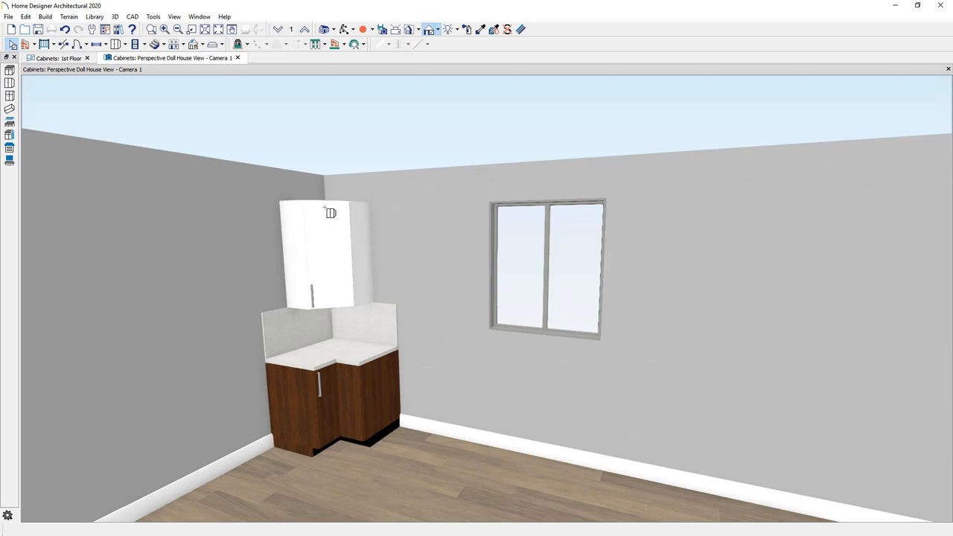
mouse_move(330, 236)
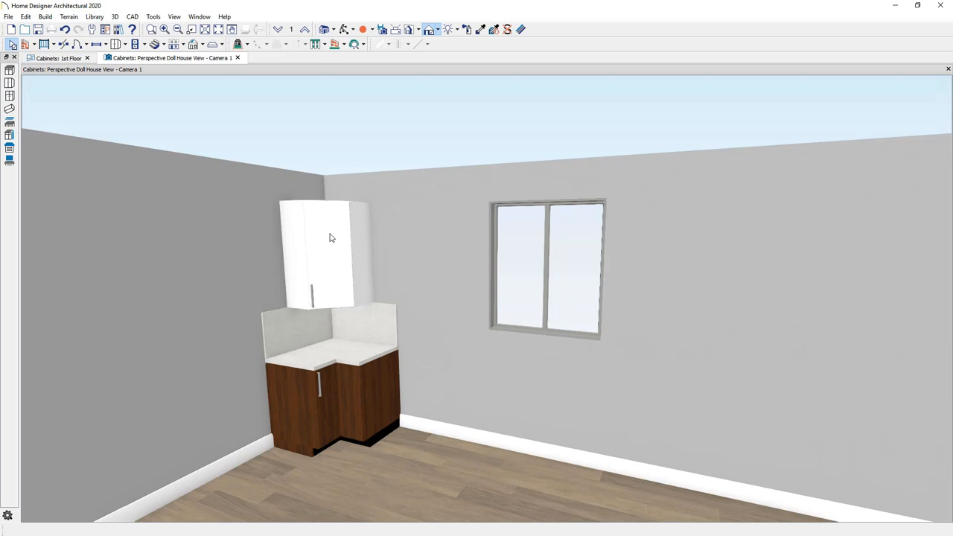
Step: Keep the wall cabinet as a Corner type but turn off its Diagonal front and apply
double_click(331, 237)
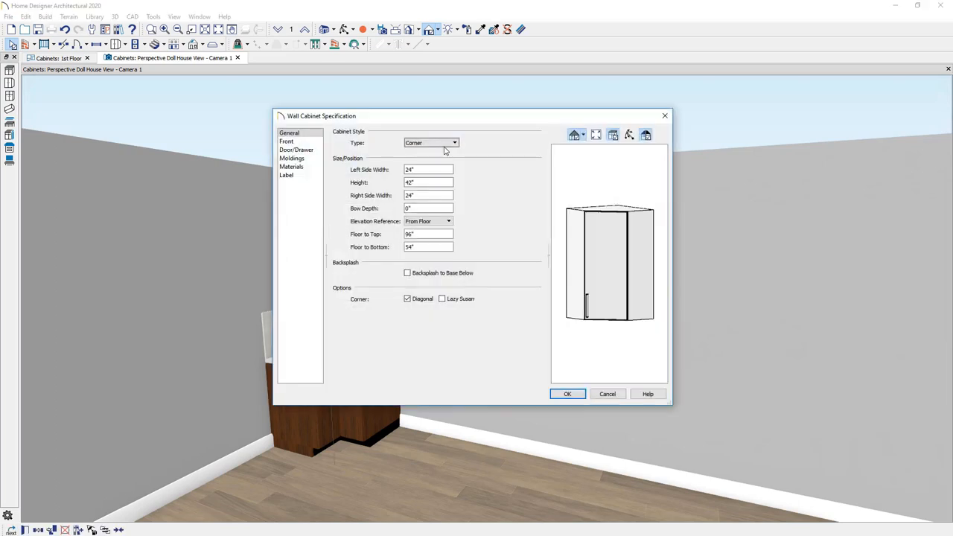
left_click(452, 143)
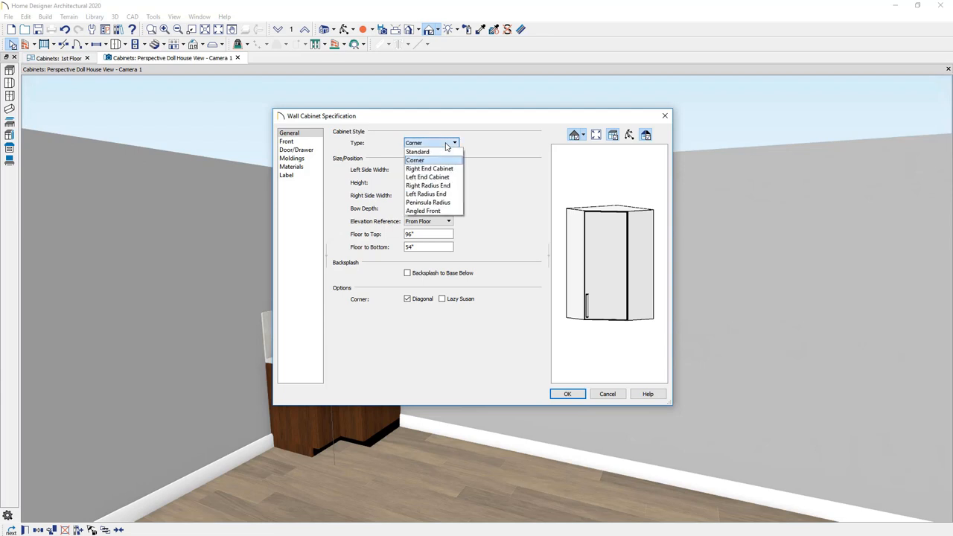
left_click(414, 161)
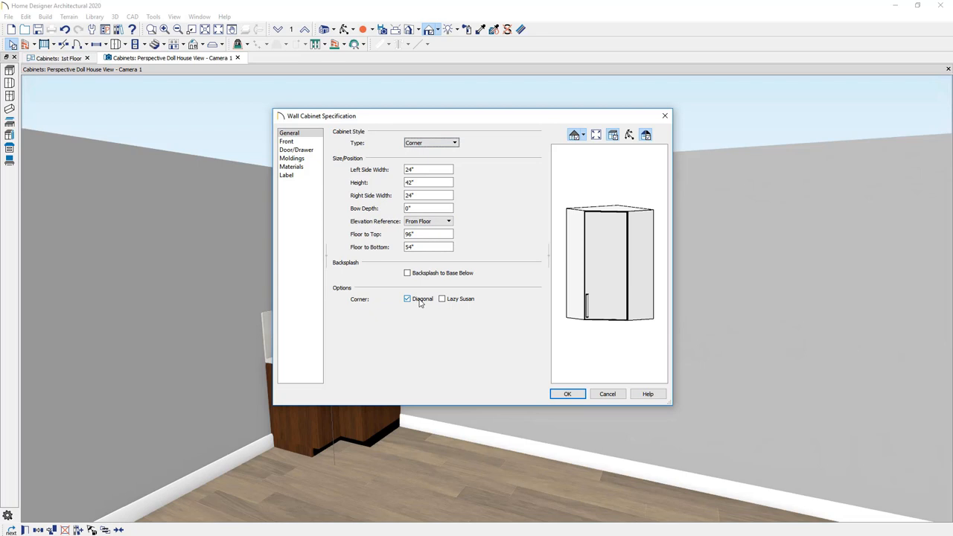
left_click(407, 298)
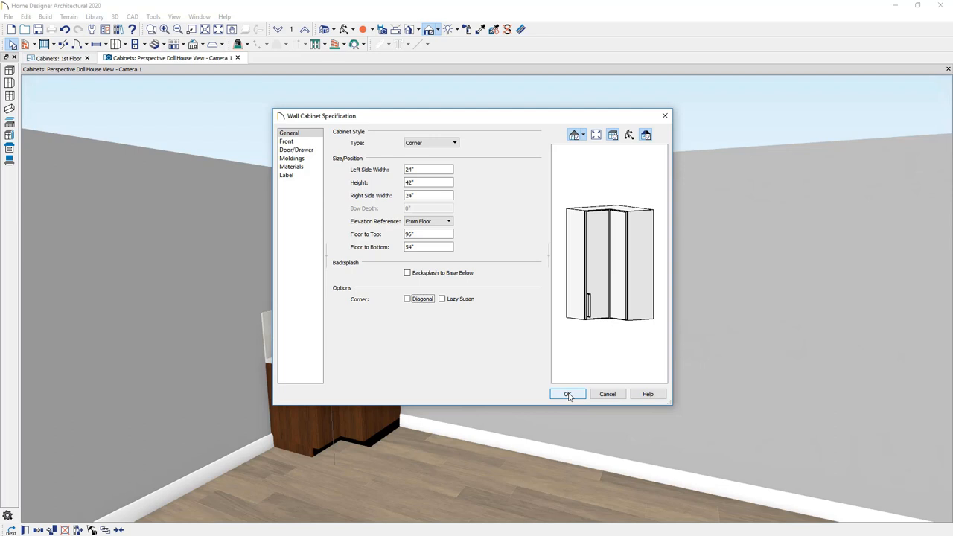
left_click(567, 393)
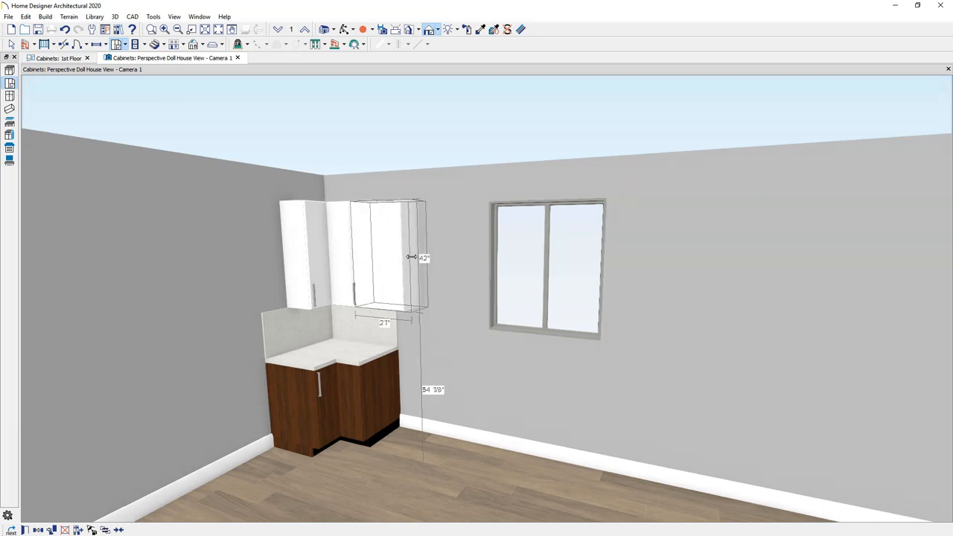
Step: Widen the new wall cabinet beside the corner and switch to placing Base Cabinets along the wall
left_click_drag(408, 256, 417, 256)
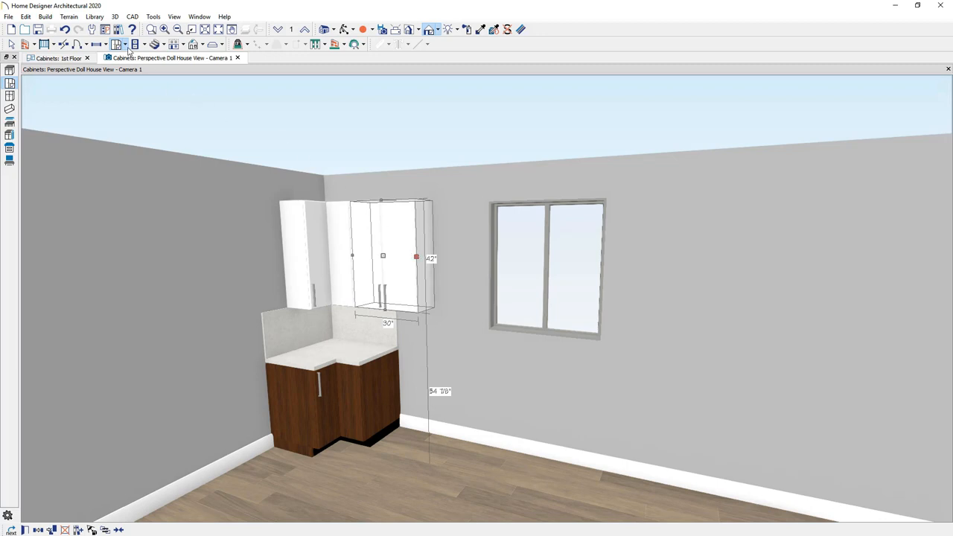
left_click(127, 36)
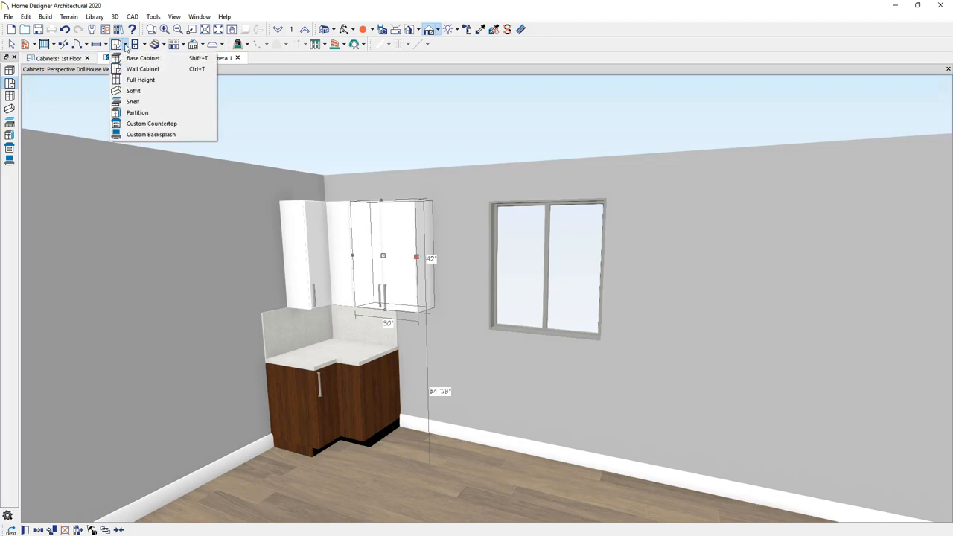
left_click(144, 58)
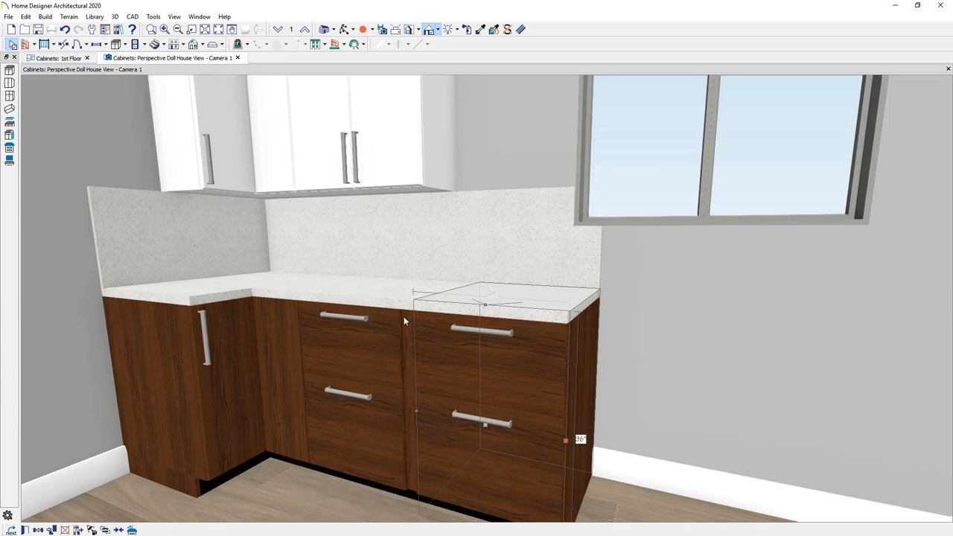
mouse_move(479, 429)
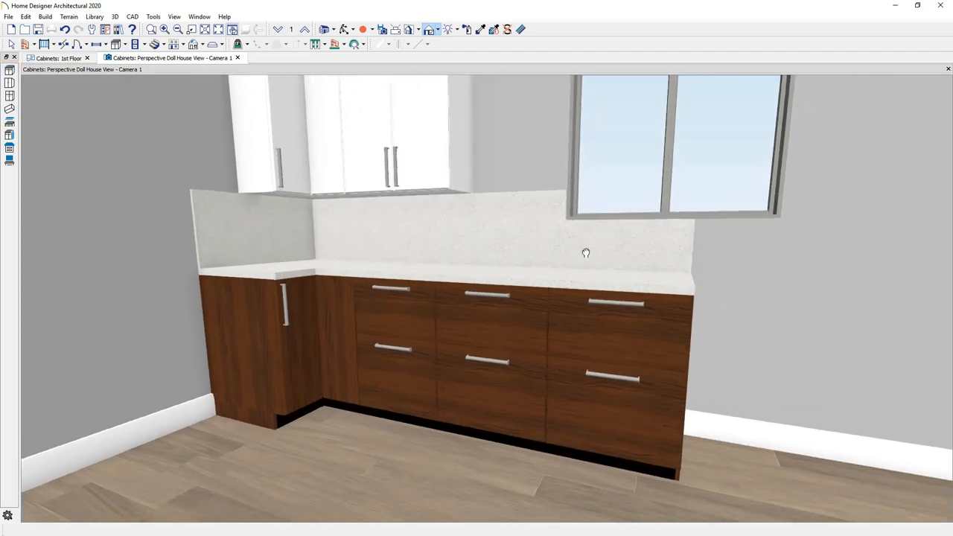
Step: Widen the right base cabinet and place the ChefSeries dishwasher from Appliances > Dishwashers into the middle cabinet
left_click(611, 342)
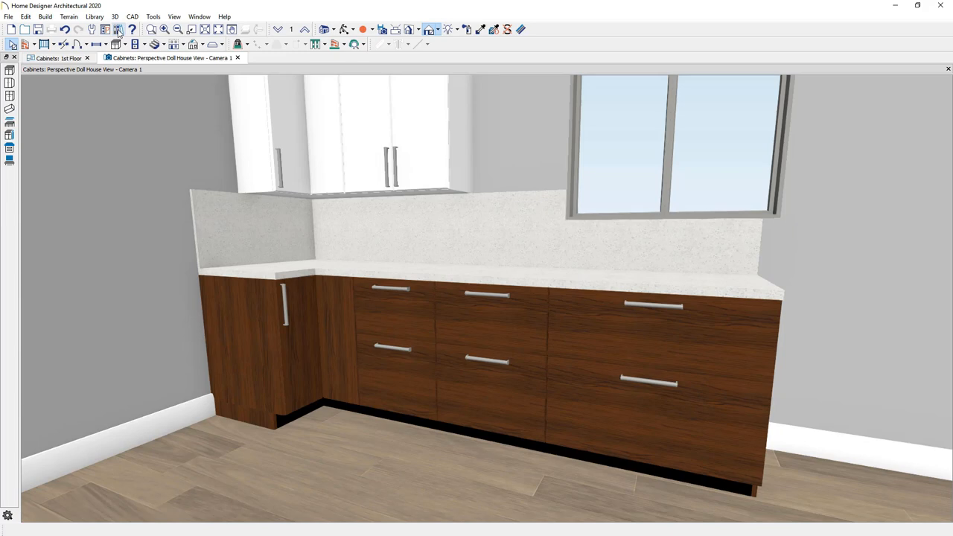
left_click(118, 30)
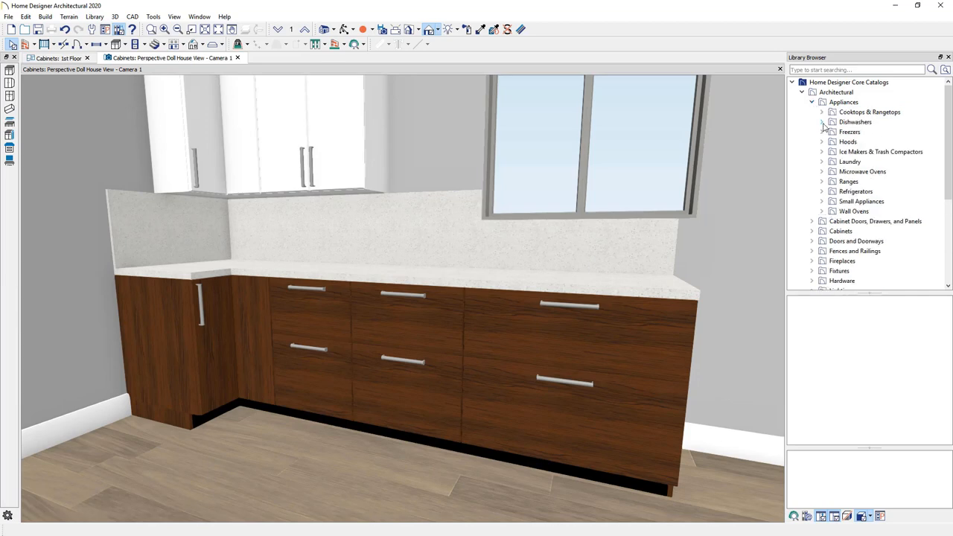
left_click(855, 122)
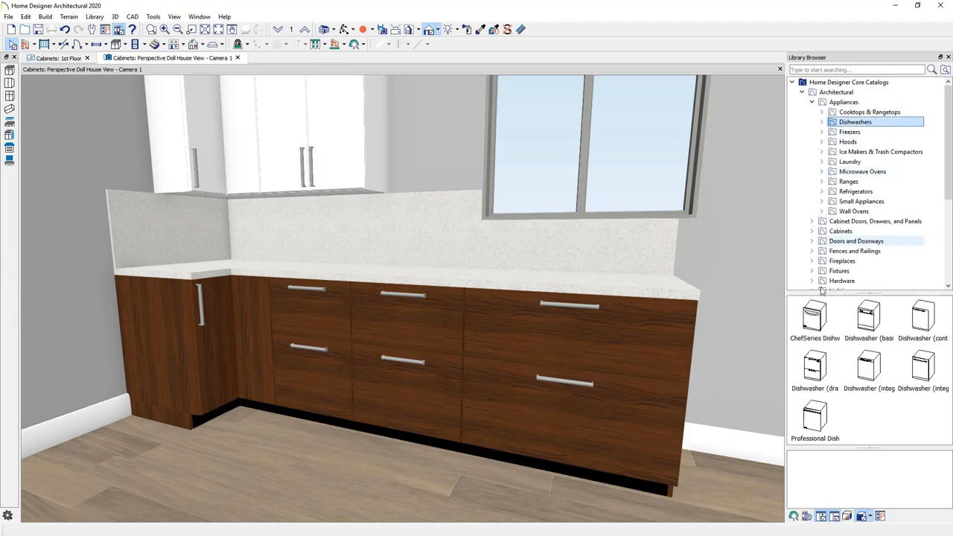
left_click(816, 319)
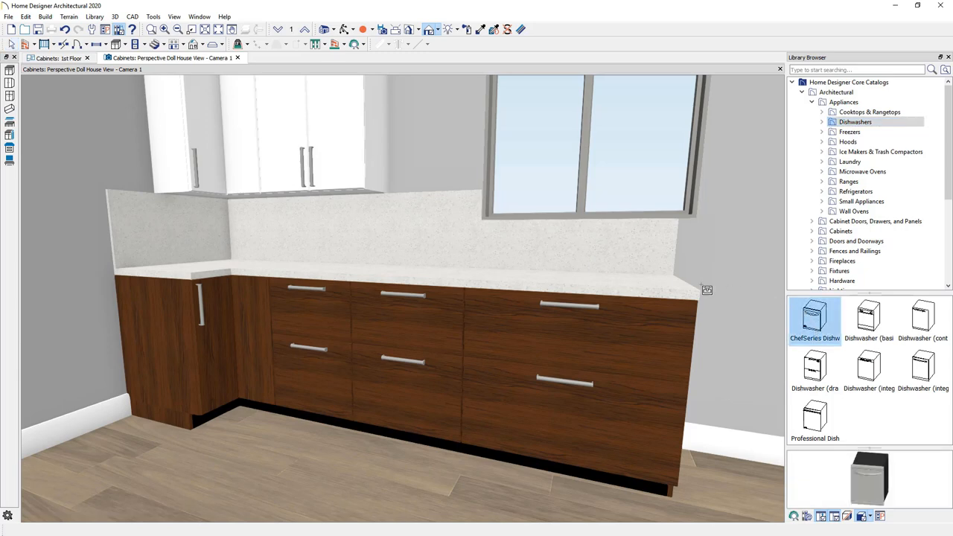
left_click(817, 316)
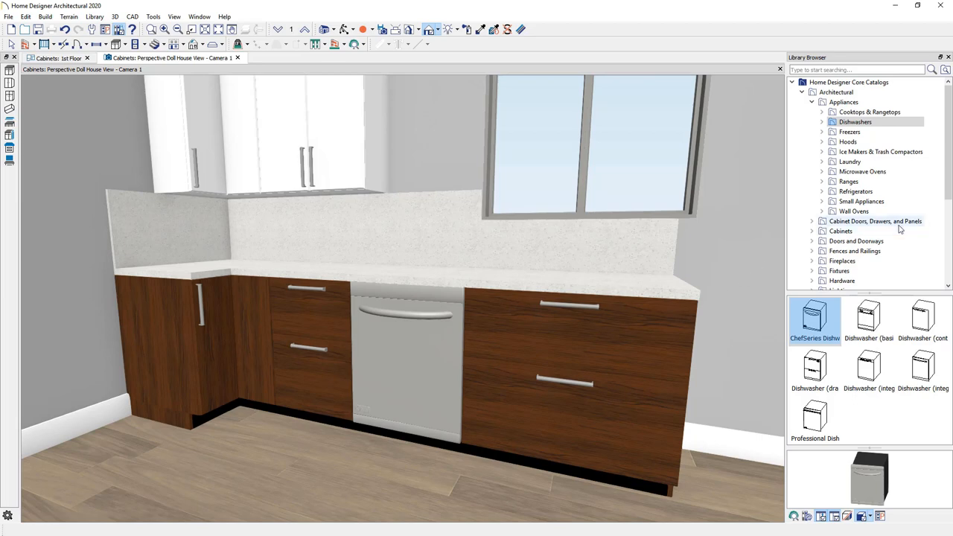
scroll("down", 3)
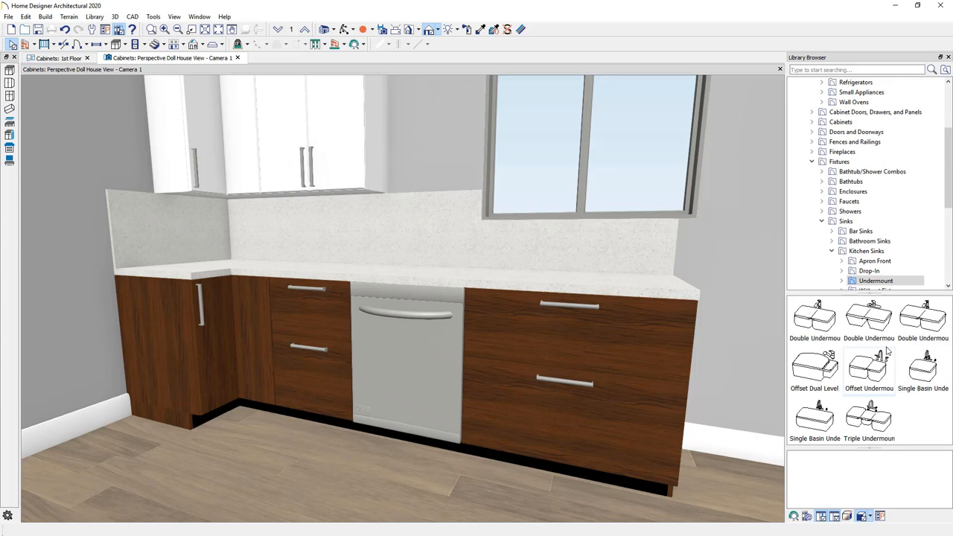
Step: Place the Double Undermount sink in the right base cabinet, accepting false-front top drawers
left_click(814, 319)
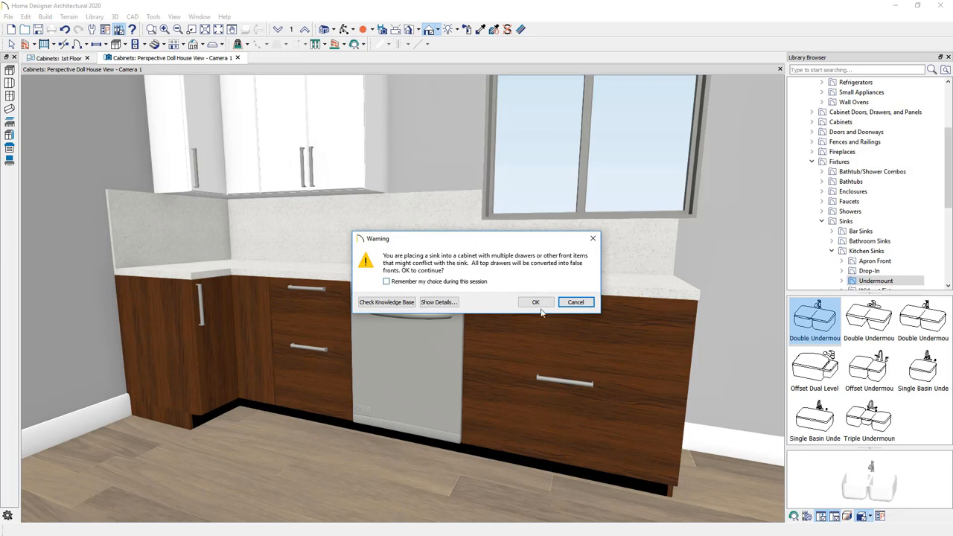
left_click(536, 300)
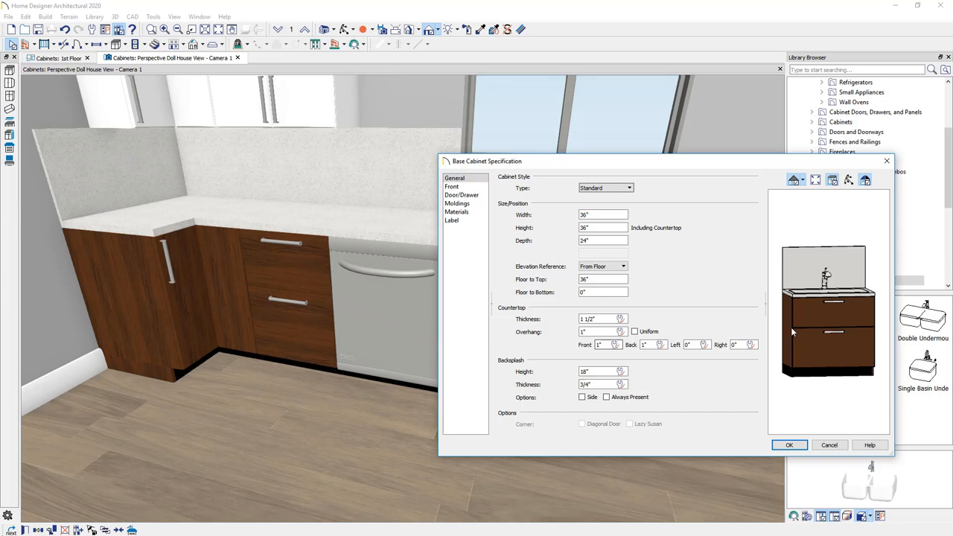
Step: Delete the drawer item from the sink cabinet's front so it shows a pair of doors
left_click(451, 186)
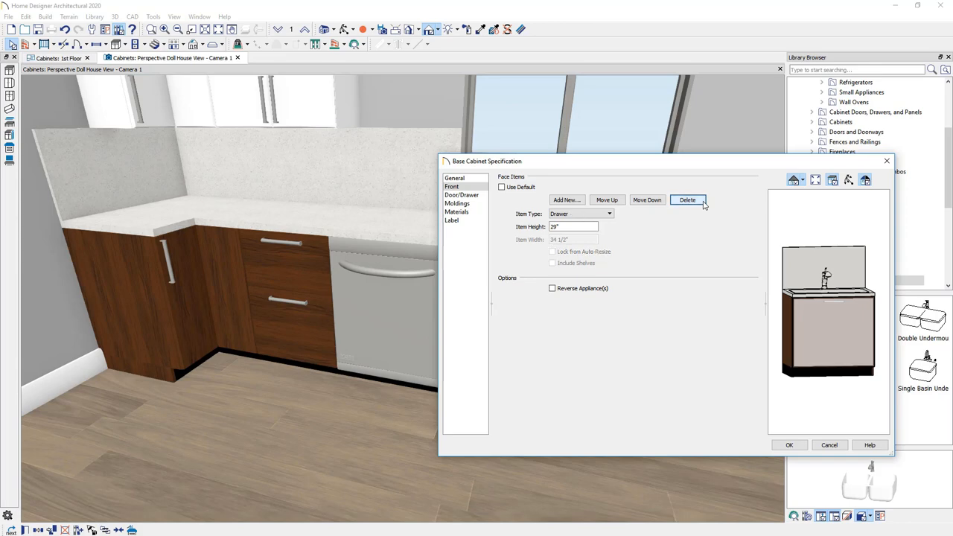
mouse_move(772, 323)
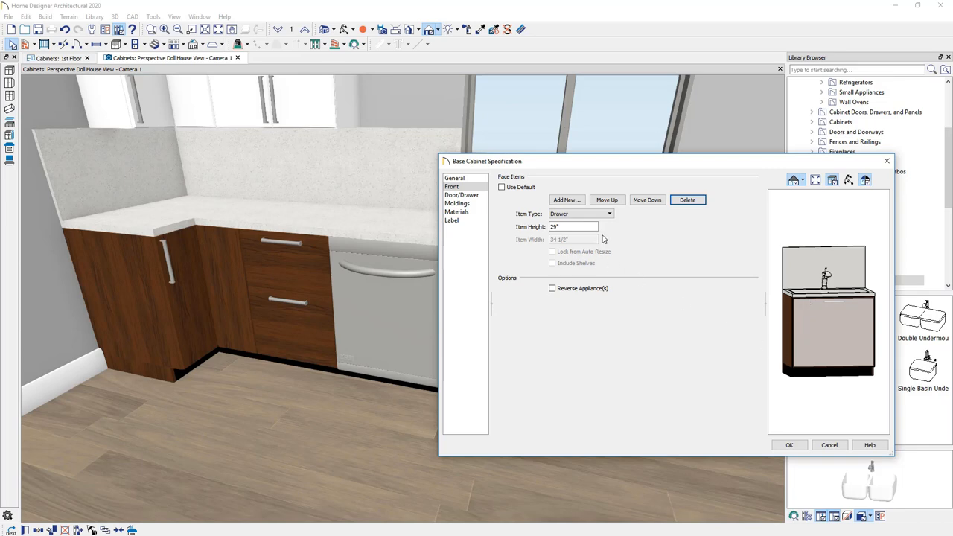
left_click(608, 214)
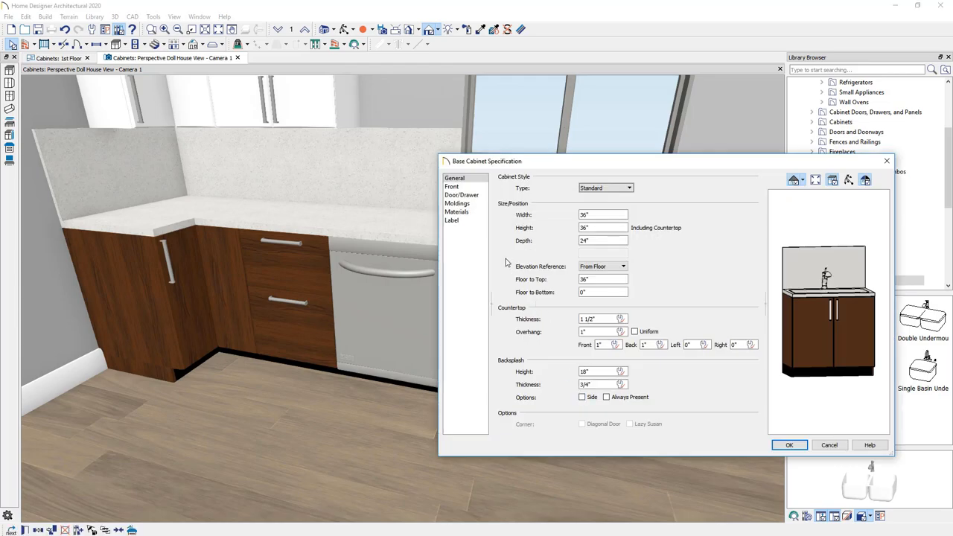
left_click(462, 195)
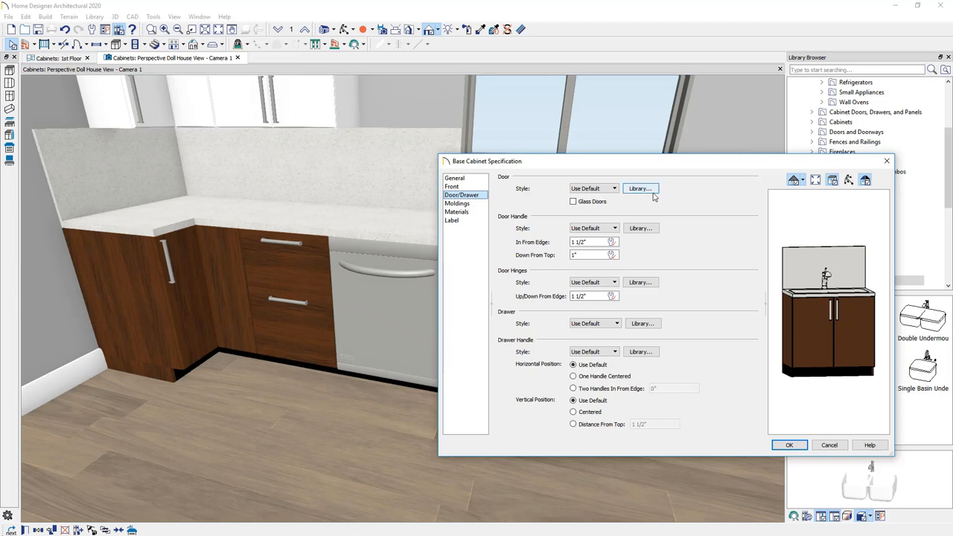
Step: Choose the Recessed Panel door style from the library and apply it to the sink cabinet doors
left_click(640, 188)
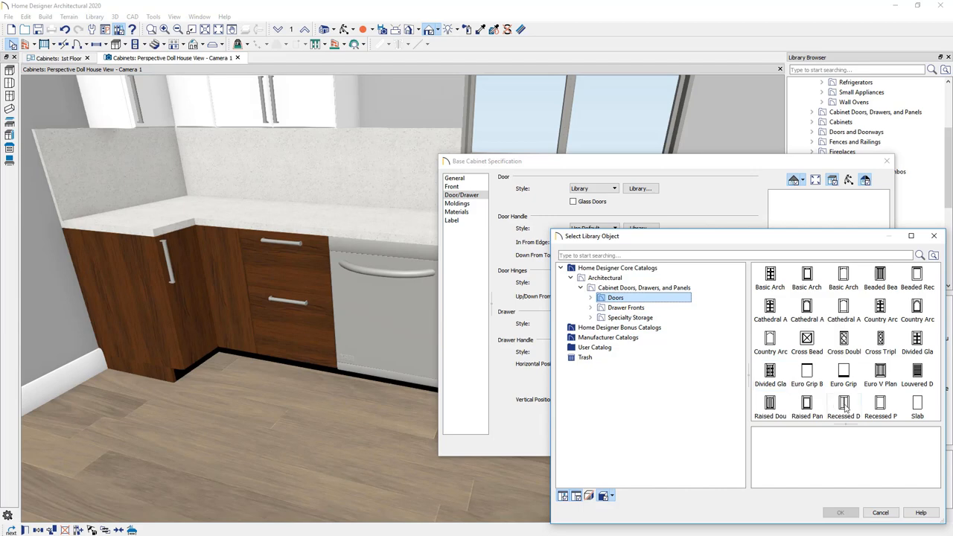
left_click(843, 402)
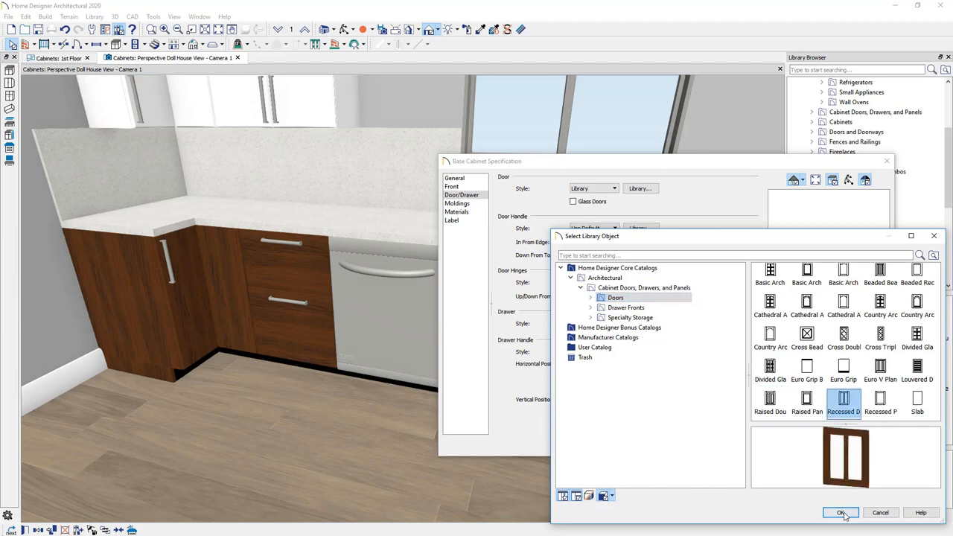
left_click(880, 401)
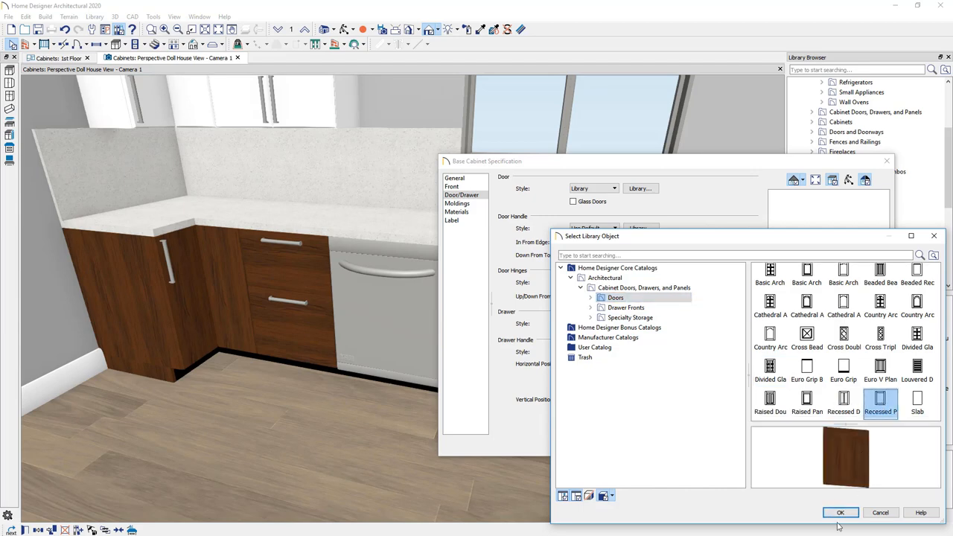
left_click(840, 512)
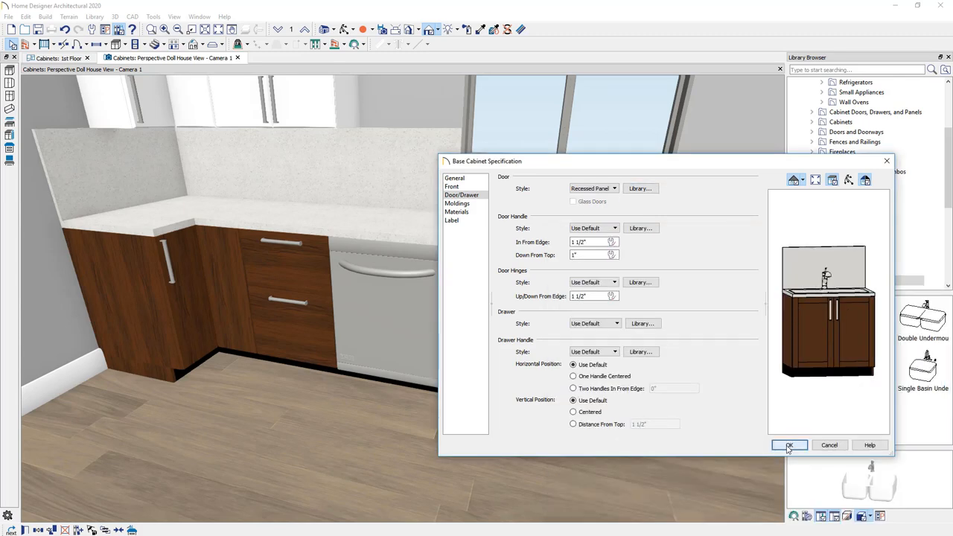
left_click(789, 446)
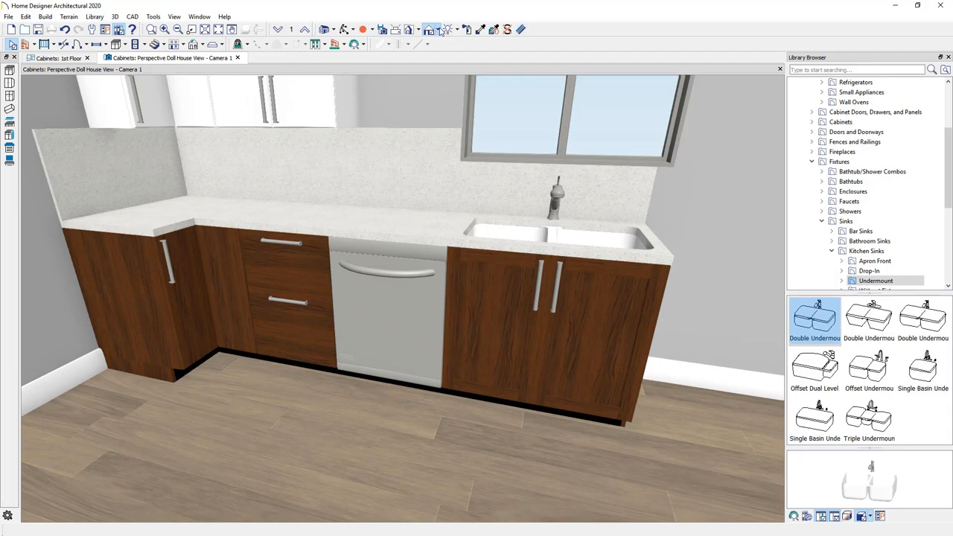
left_click(426, 26)
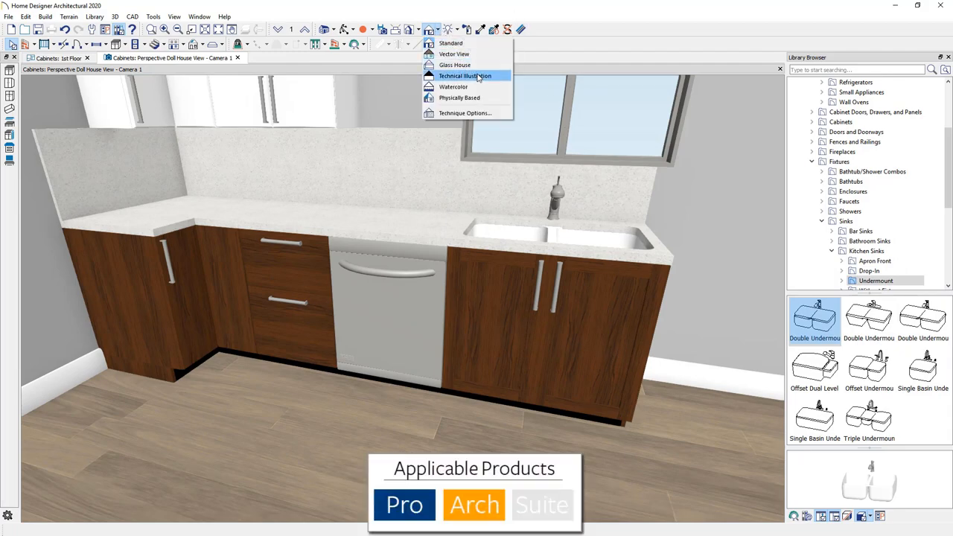
Step: Dismiss the rendering menu unchanged and browse into Cabinet Doors, Drawers, and Panels > Doors
left_click(465, 74)
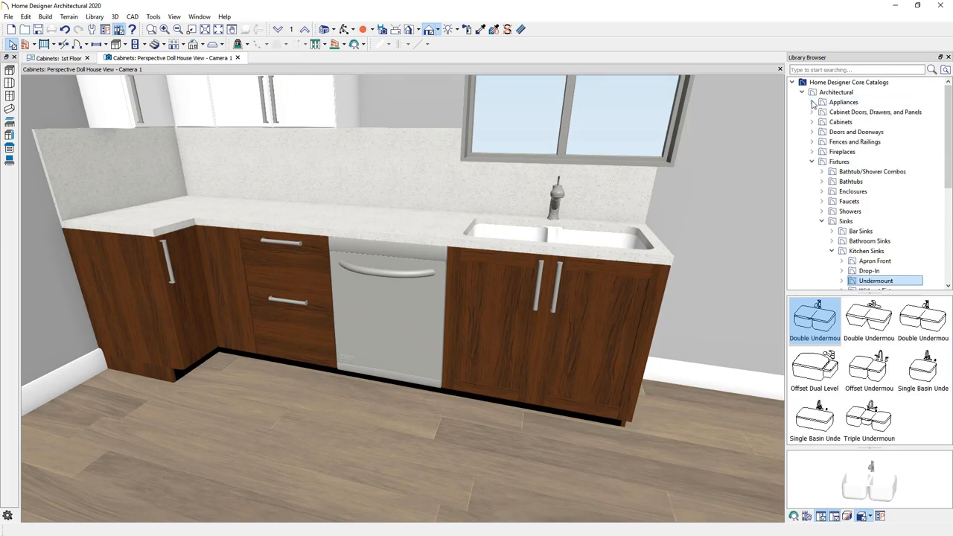
left_click(873, 111)
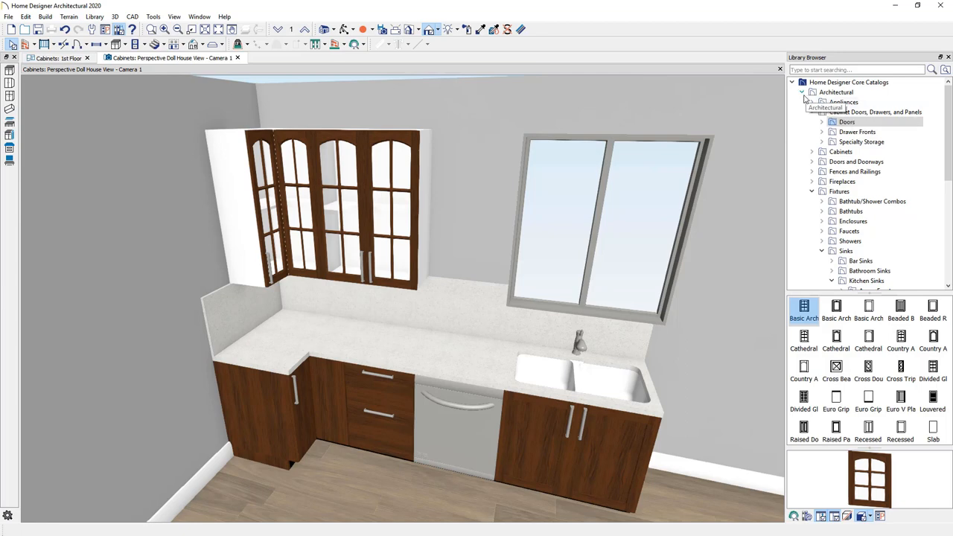
Step: Expand Manufacturer Catalogs > Benjamin Moore Paints and test a cream colour on the sink-base doors
left_click(797, 92)
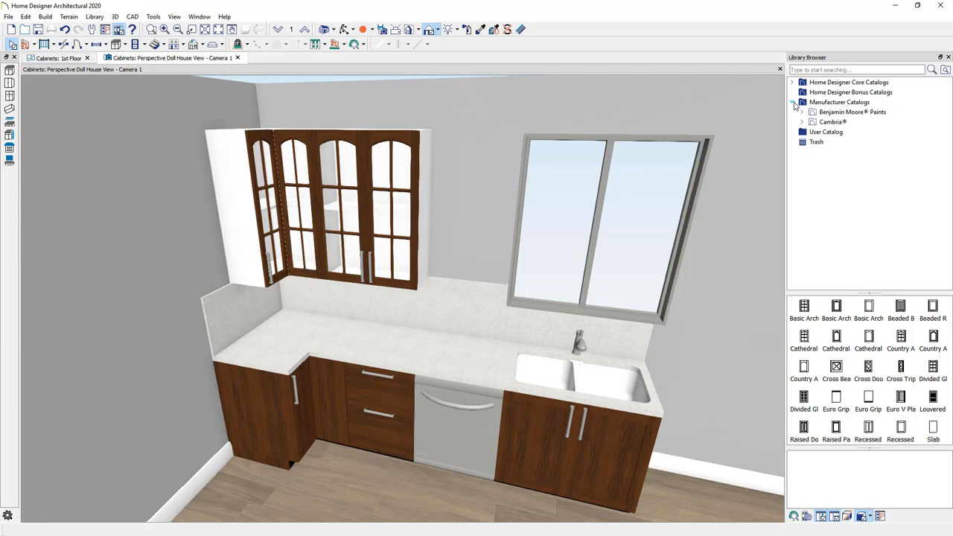
left_click(849, 112)
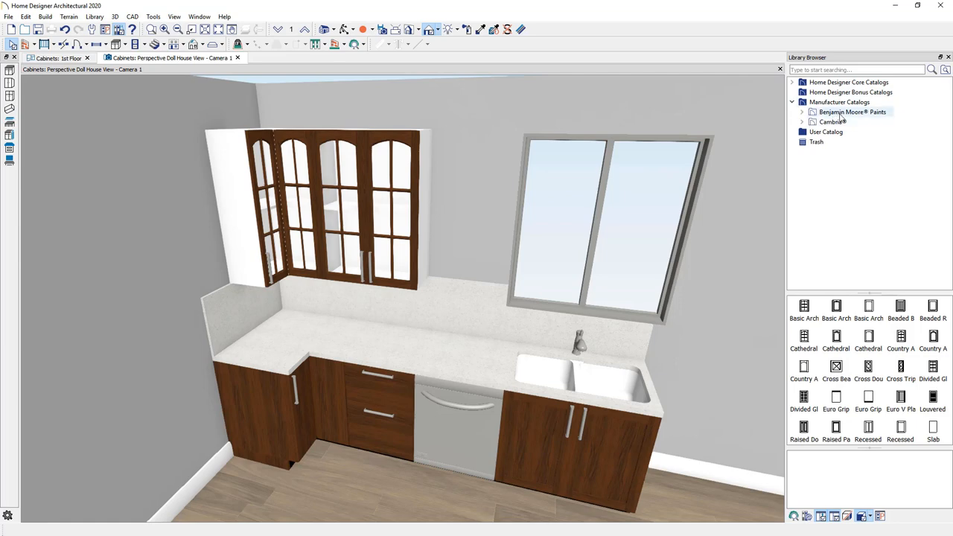
left_click(848, 112)
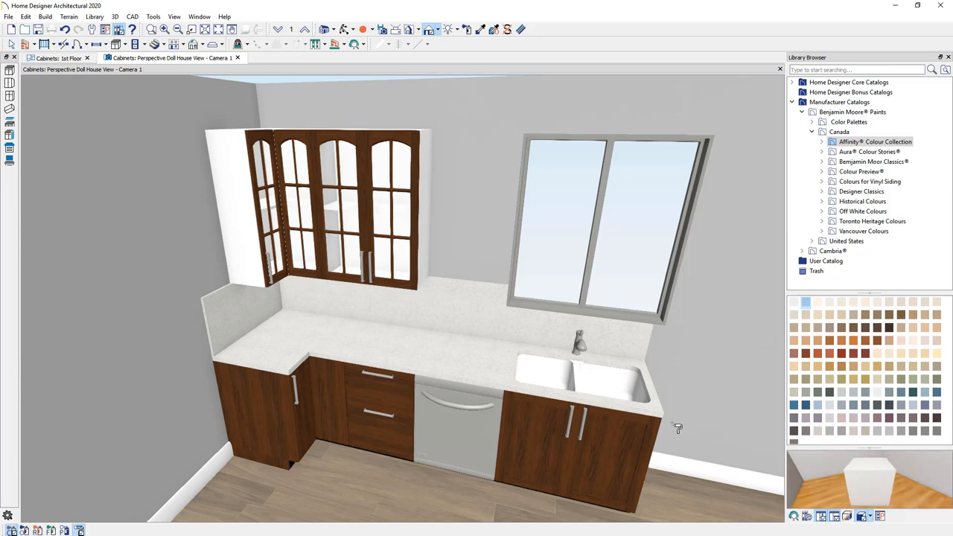
mouse_move(715, 369)
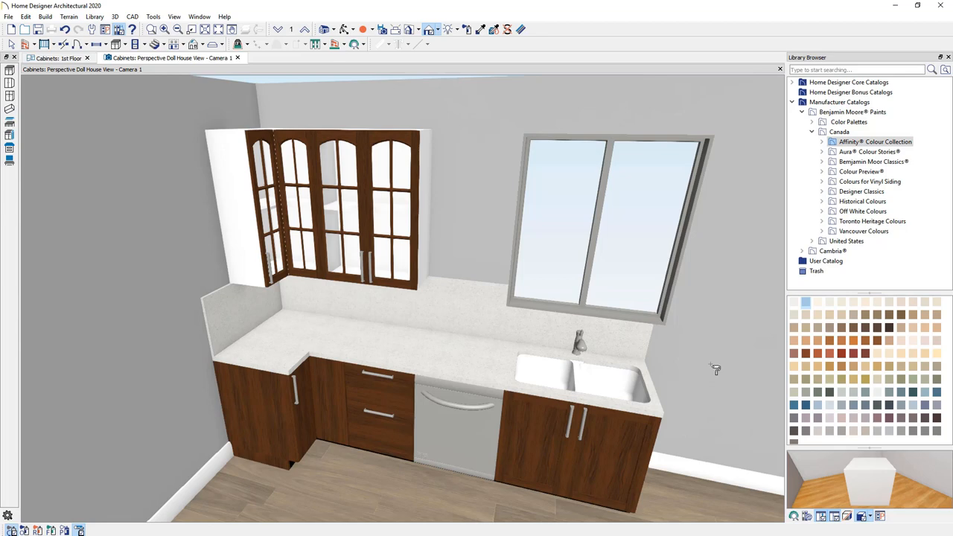
mouse_move(647, 441)
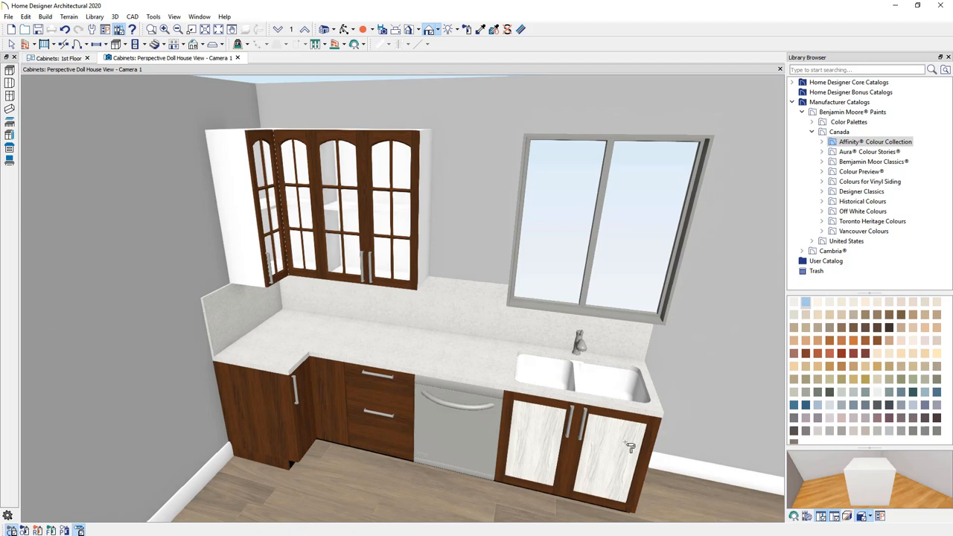
mouse_move(617, 446)
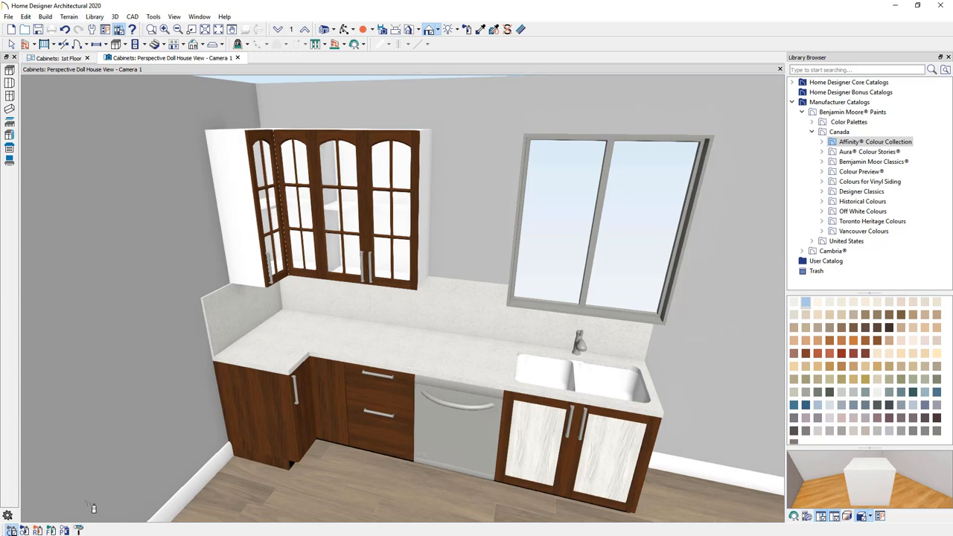
mouse_move(545, 420)
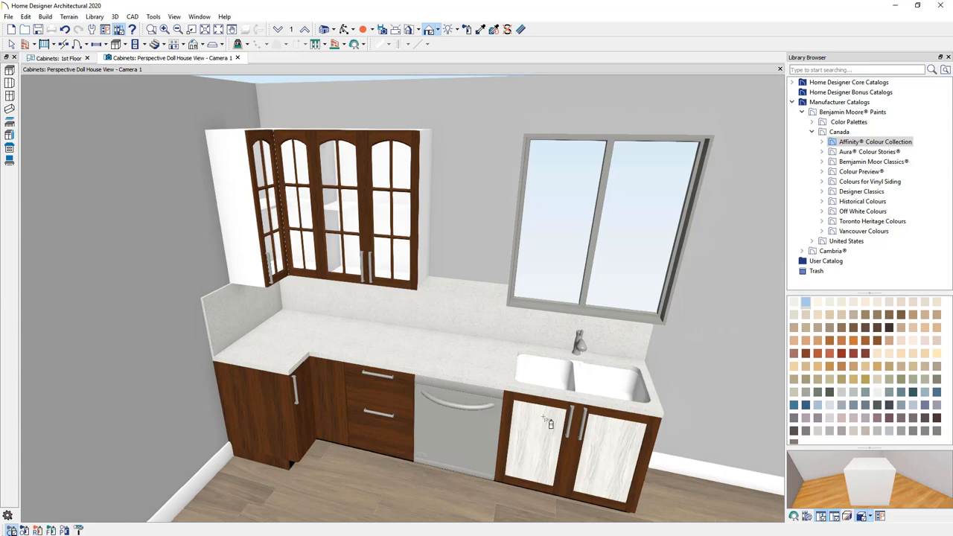
left_click(544, 420)
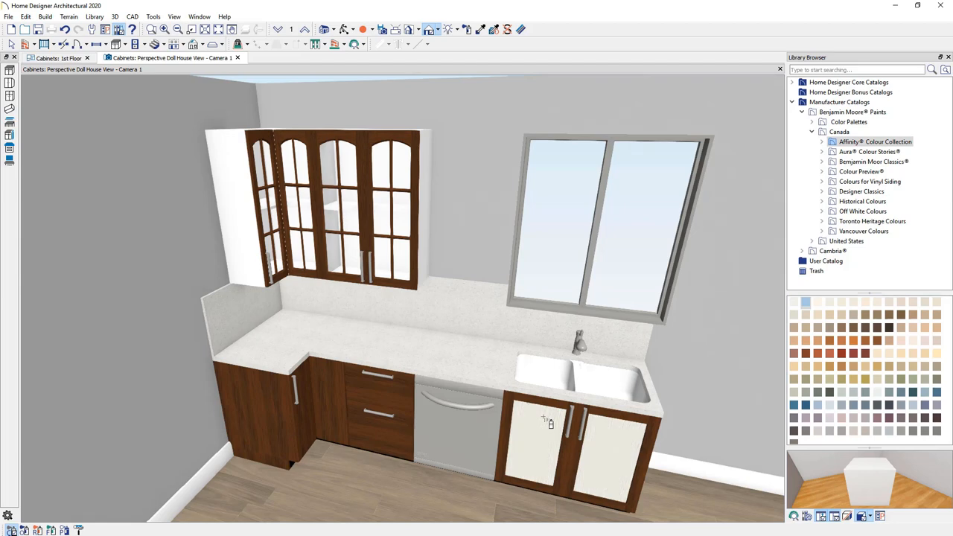
mouse_move(515, 435)
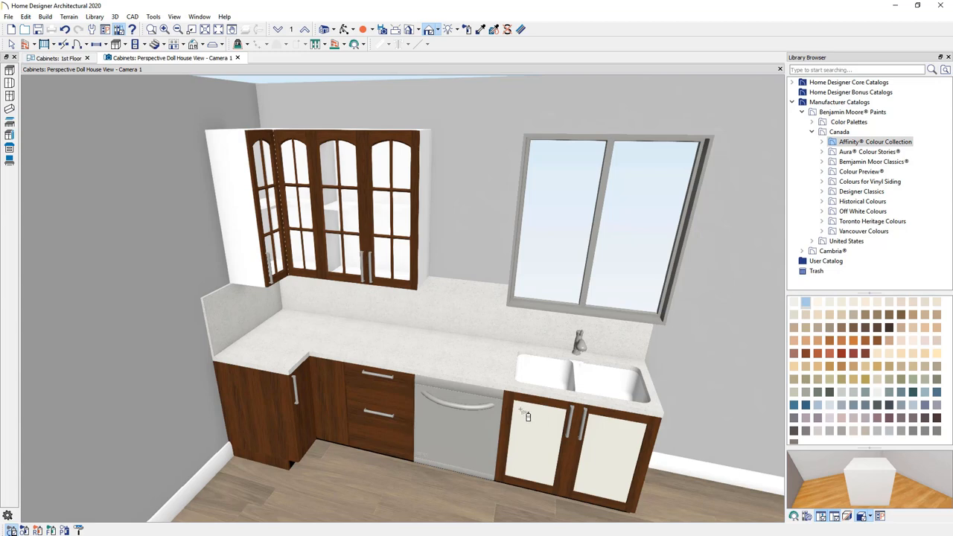
mouse_move(110, 501)
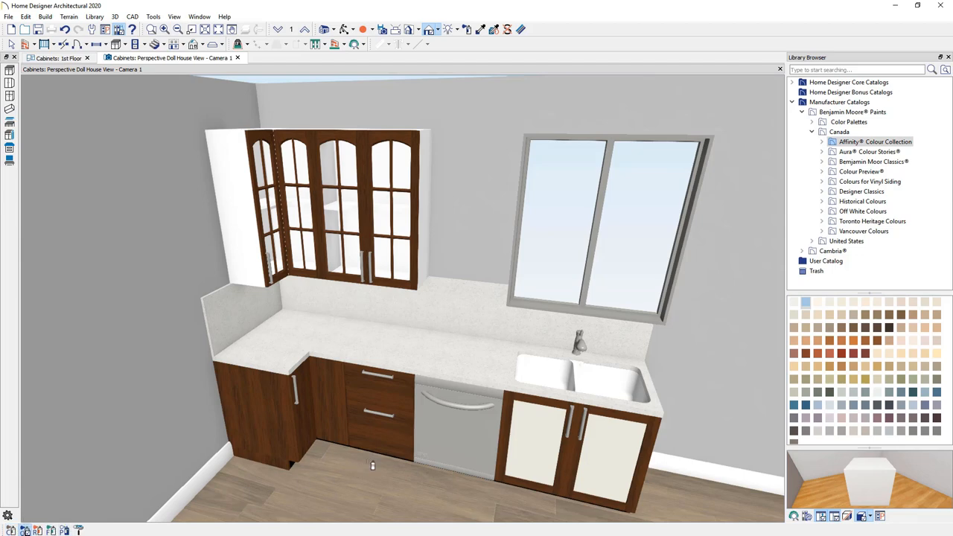
mouse_move(322, 434)
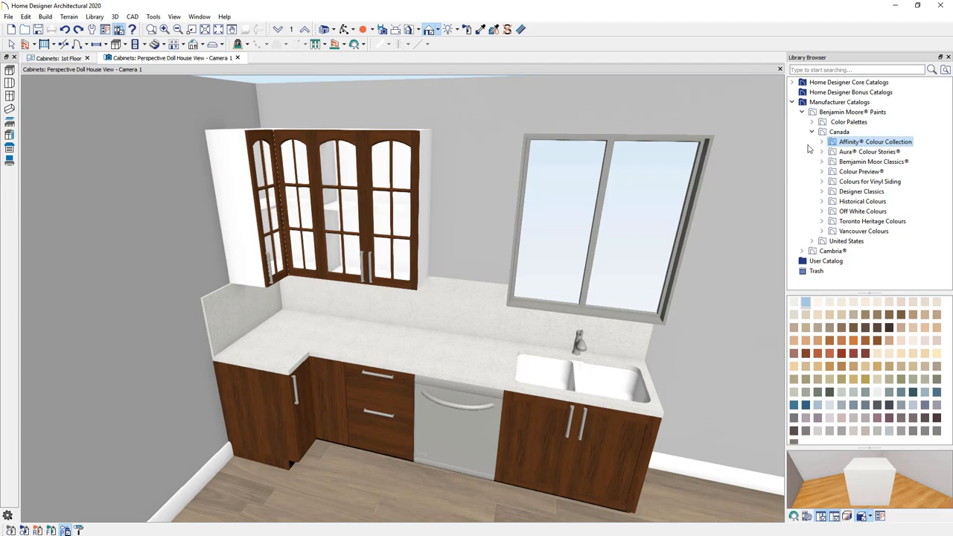
Step: Expand the Cambria manufacturer catalog to show its quartz swatches
left_click(814, 250)
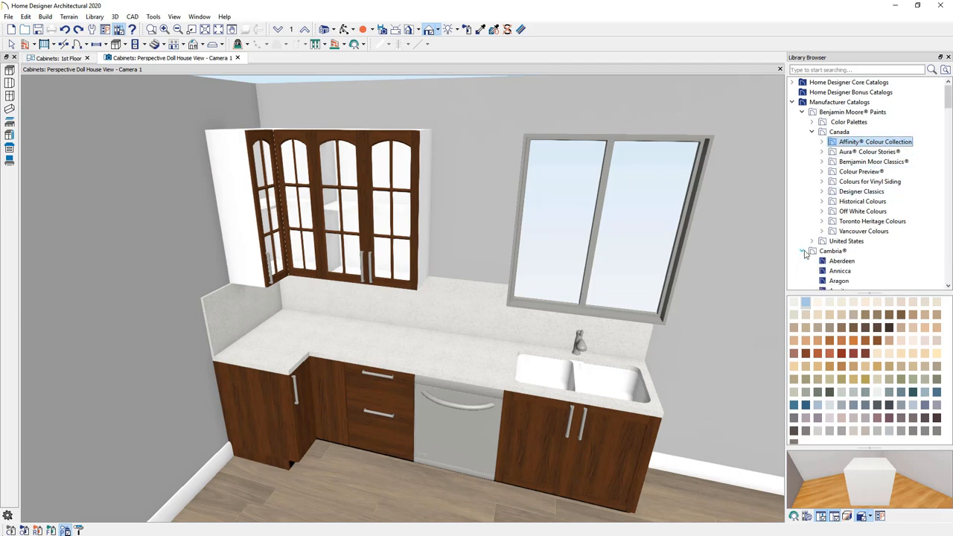
left_click(845, 250)
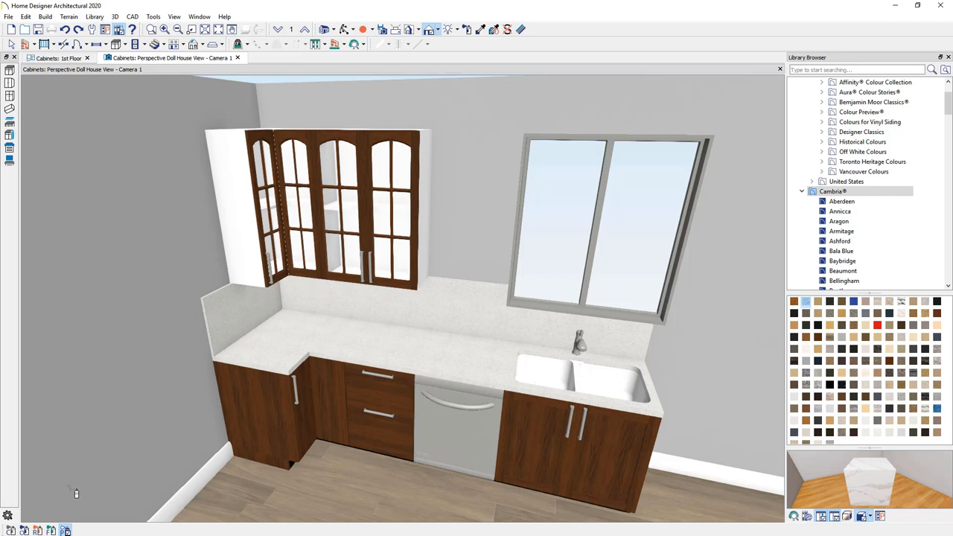
mouse_move(554, 336)
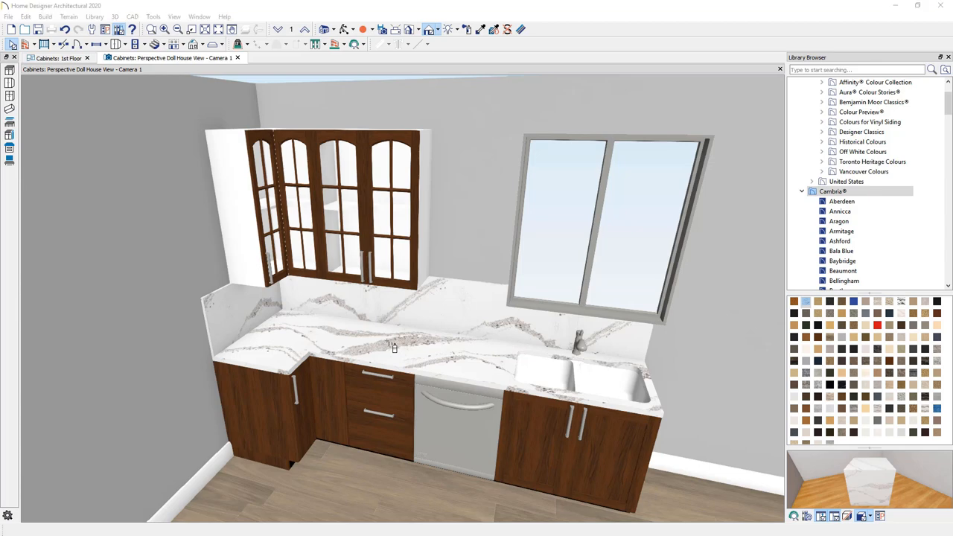
mouse_move(339, 195)
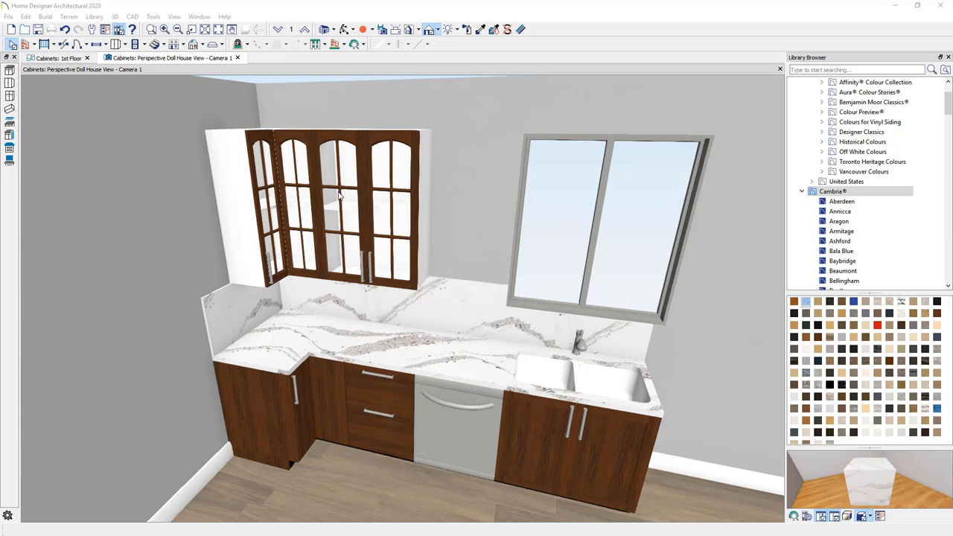
Step: Apply Crown Molding CA-16 to the arched glass-door wall cabinets via their Moldings specification
left_click(336, 209)
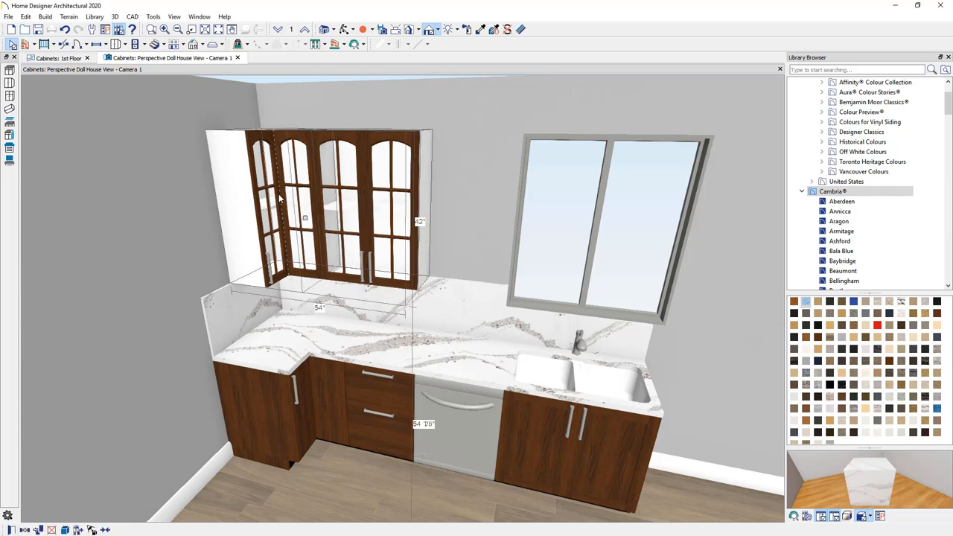
mouse_move(362, 201)
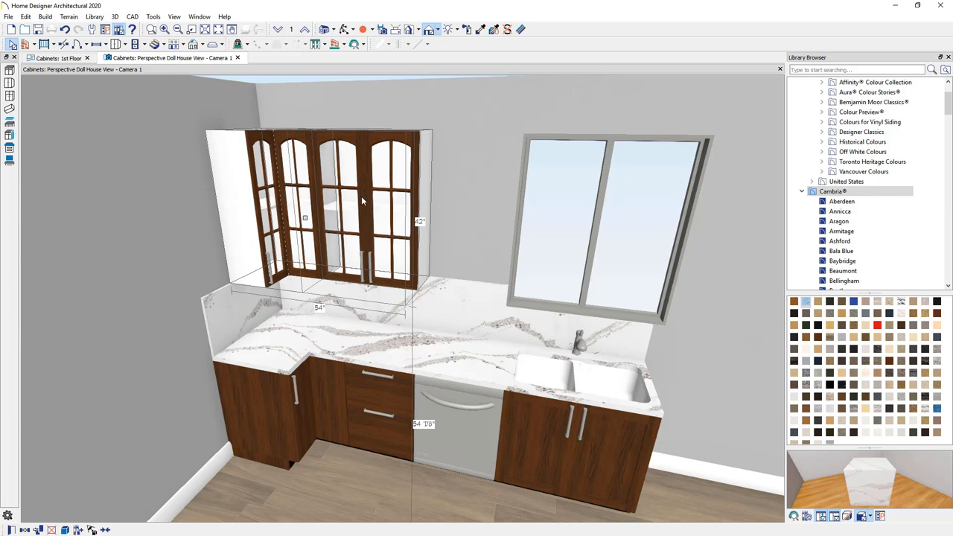
mouse_move(387, 143)
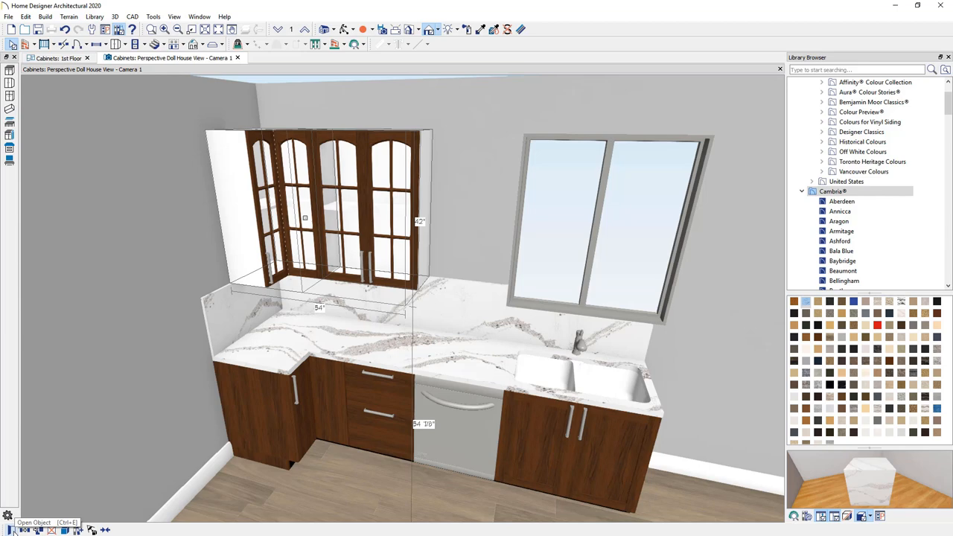
double_click(320, 208)
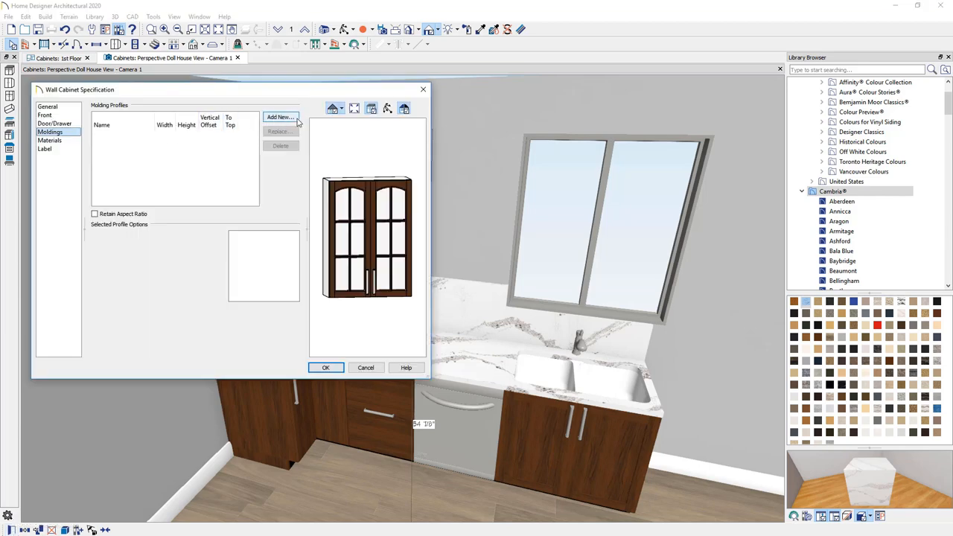
left_click(280, 116)
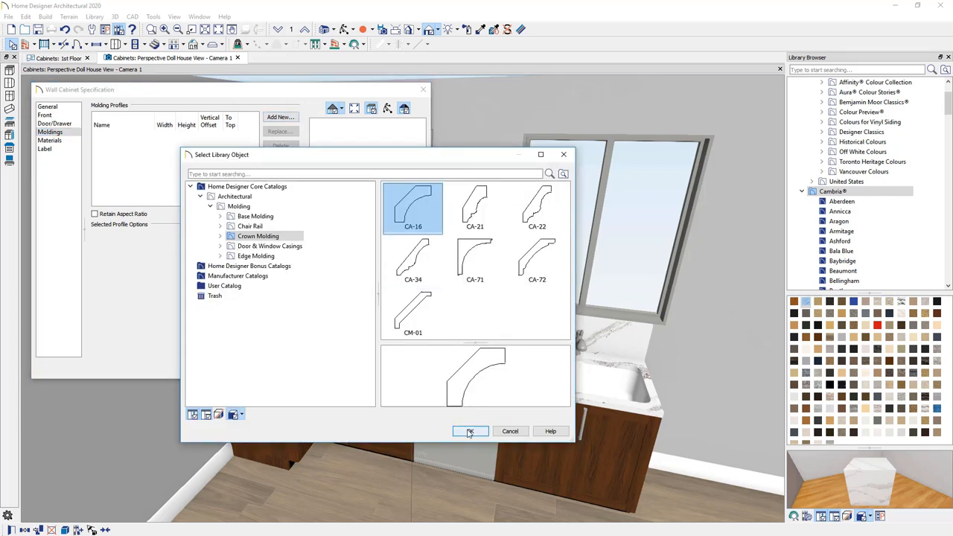
left_click(470, 432)
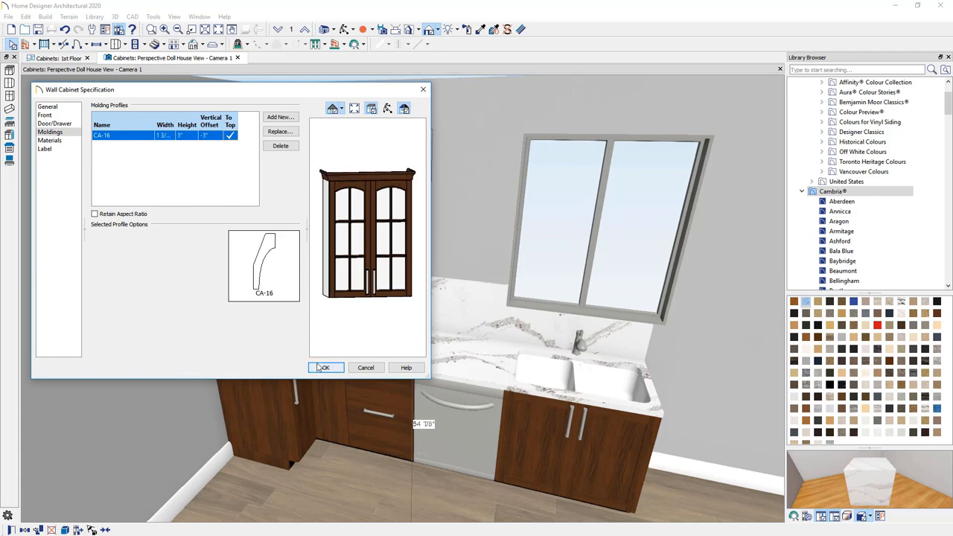
left_click(325, 366)
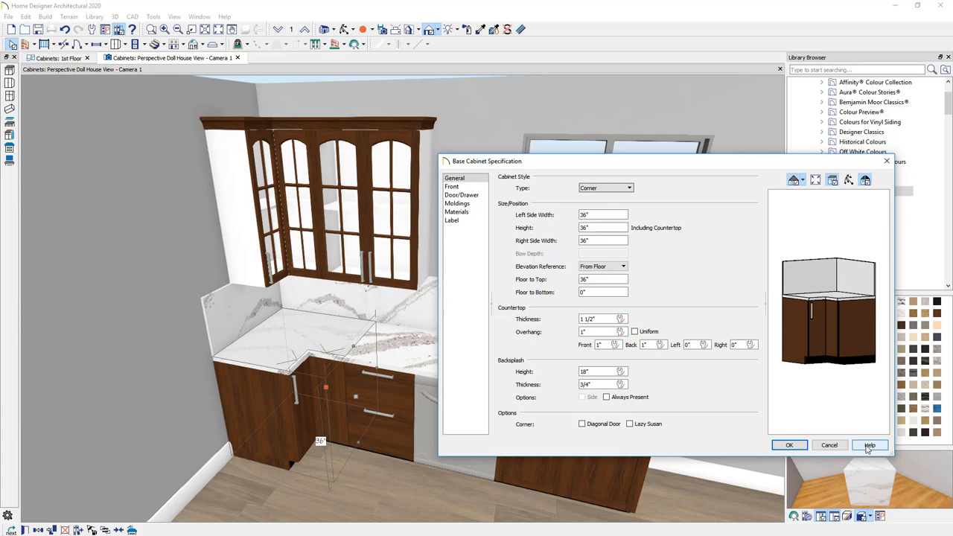
Step: View the General Panel help page for the corner base cabinet's specification dialog
left_click(870, 445)
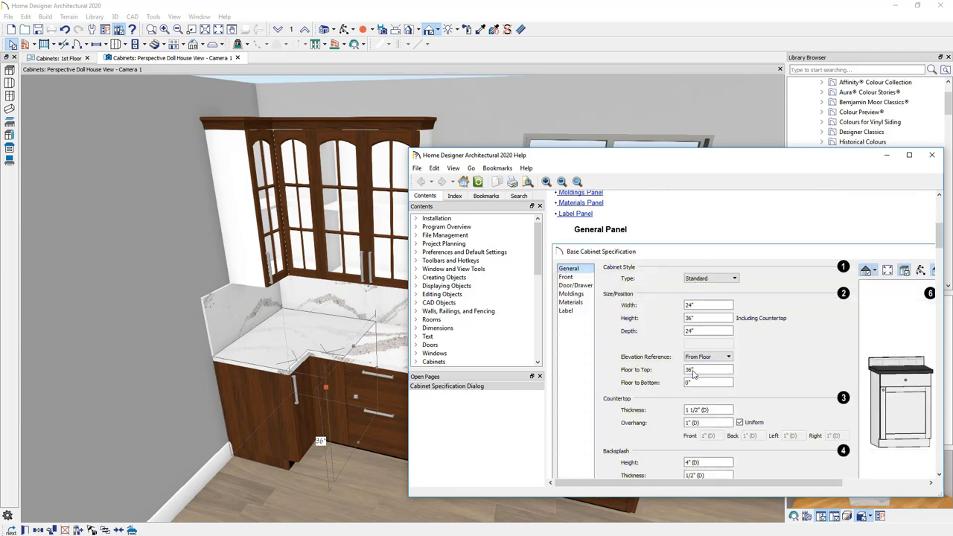
scroll("down", 3)
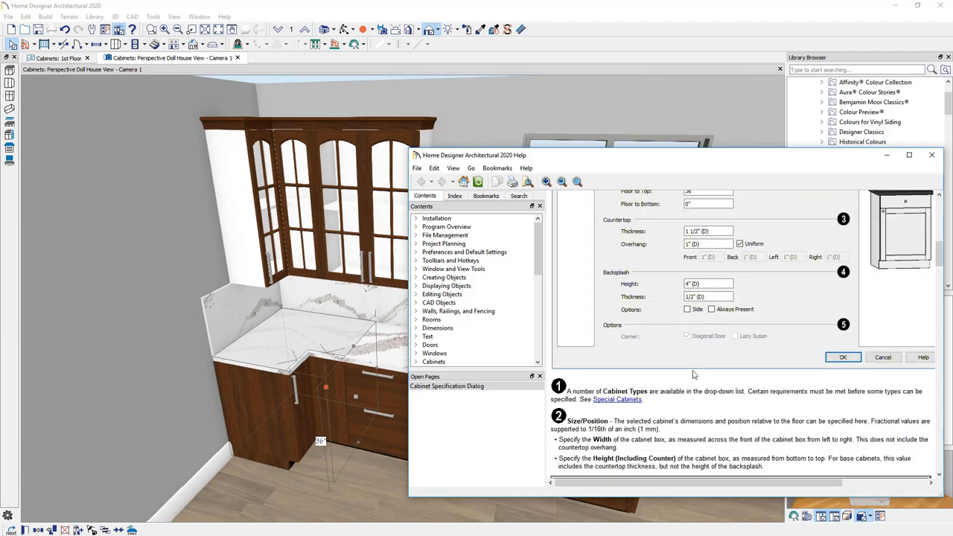